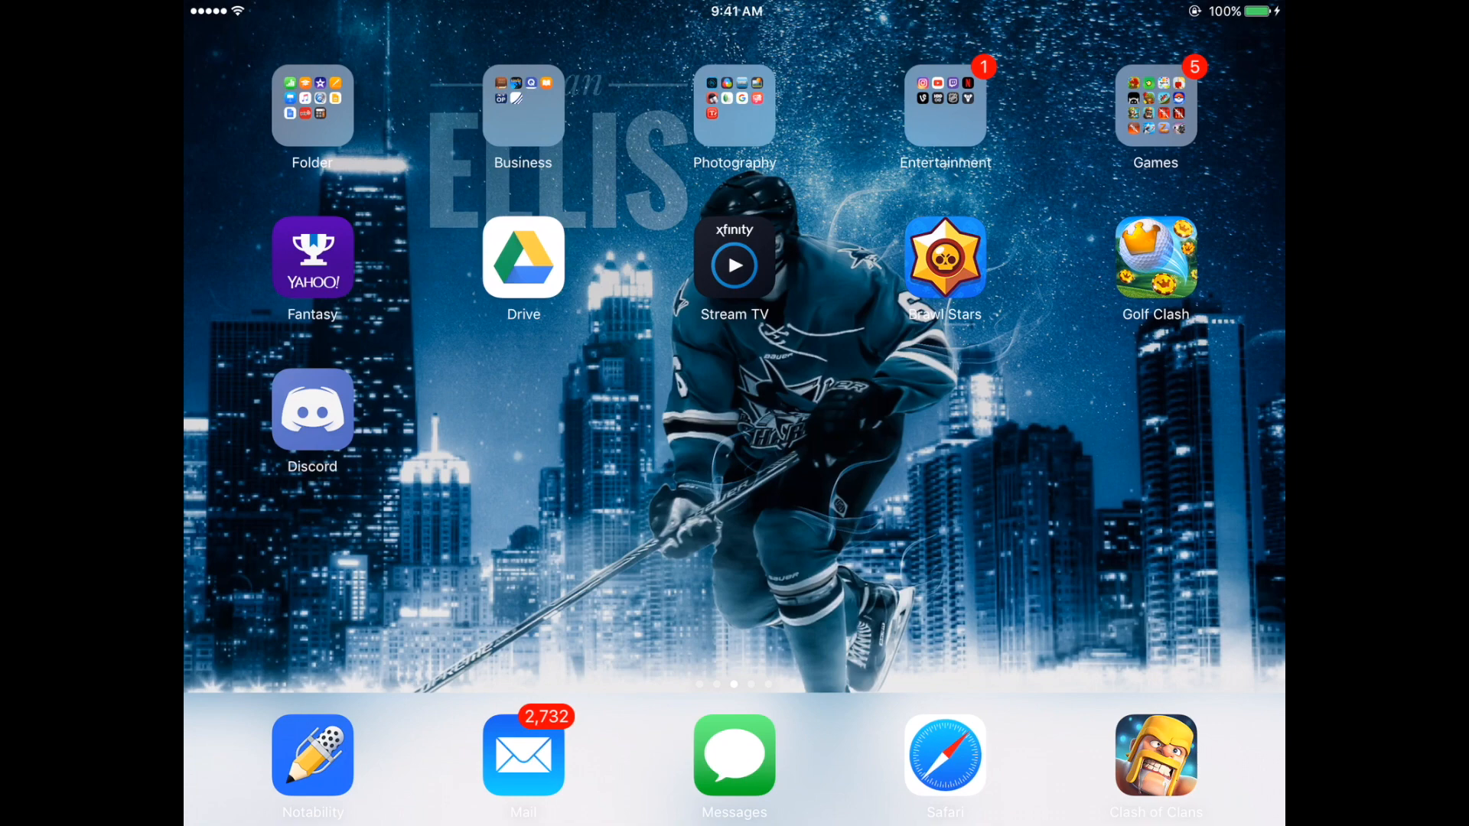
Launch Discord from the iPad Home Screen so the Friends page appears.
{"action": "left_click", "coordinate": [312, 411]}
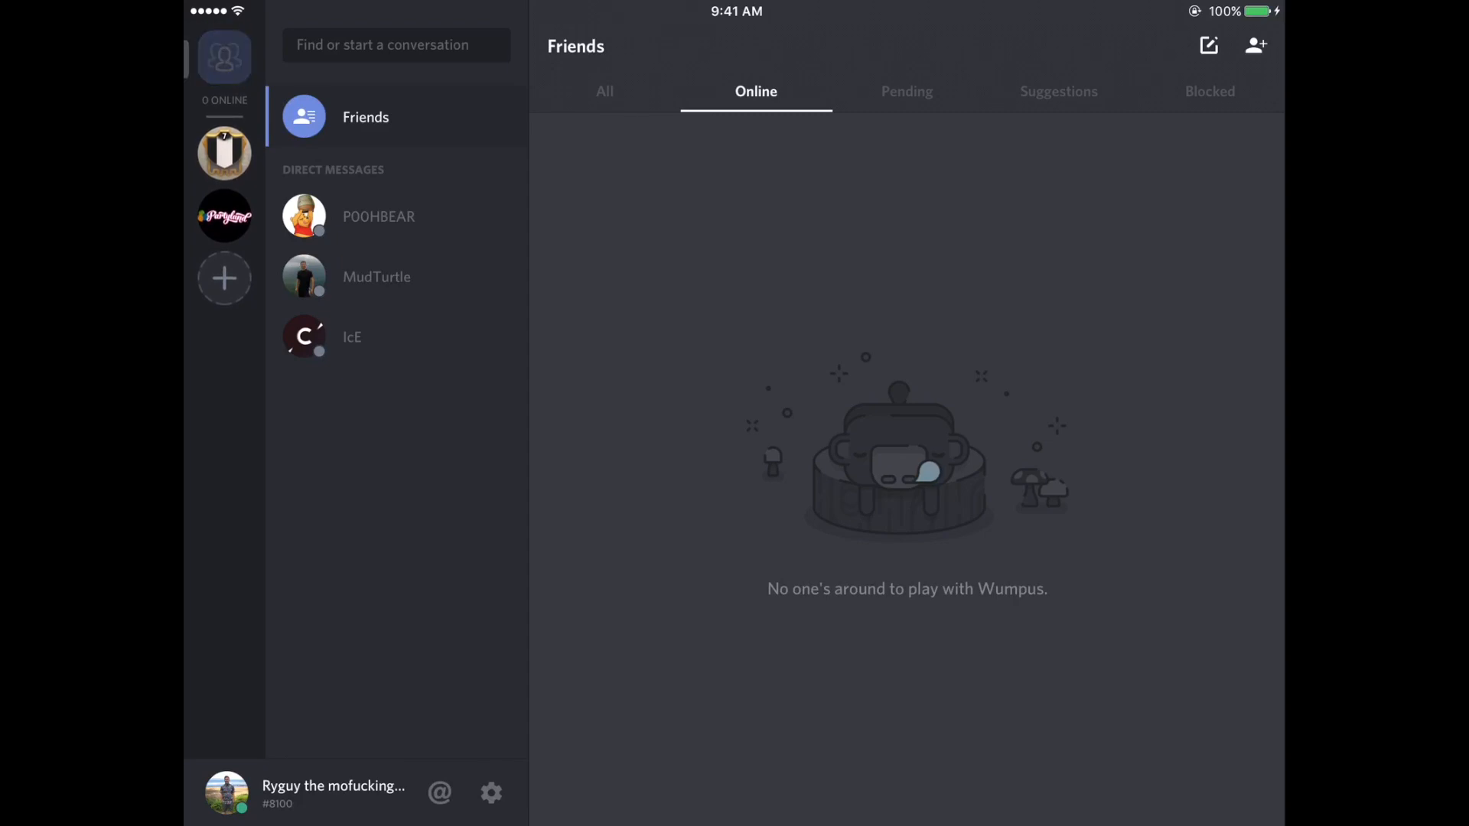
Browse the Friends page through the All, Online, Suggestions and Blocked lists.
{"action": "left_click", "coordinate": [224, 57]}
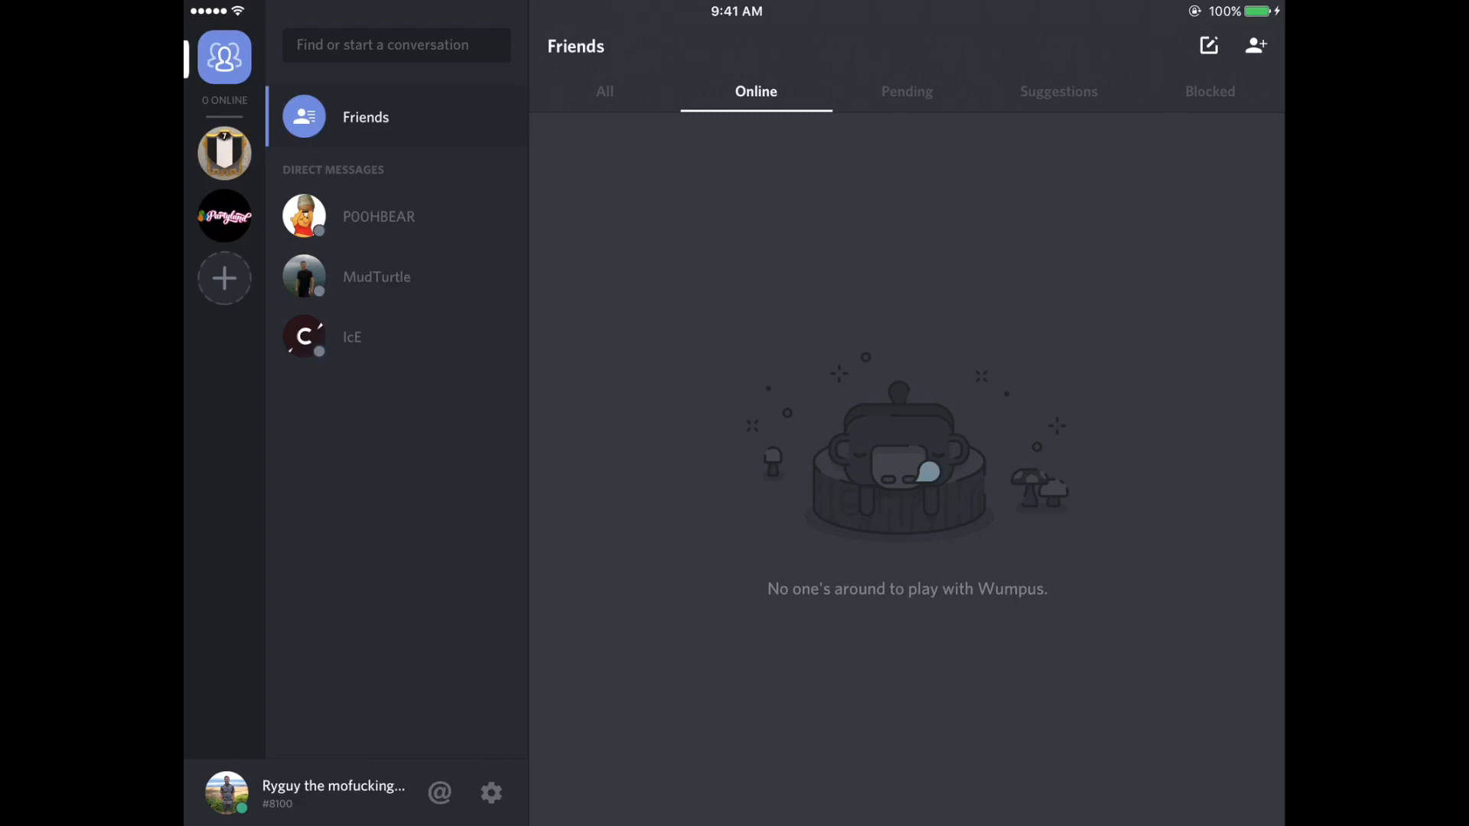
{"action": "left_click", "coordinate": [395, 44]}
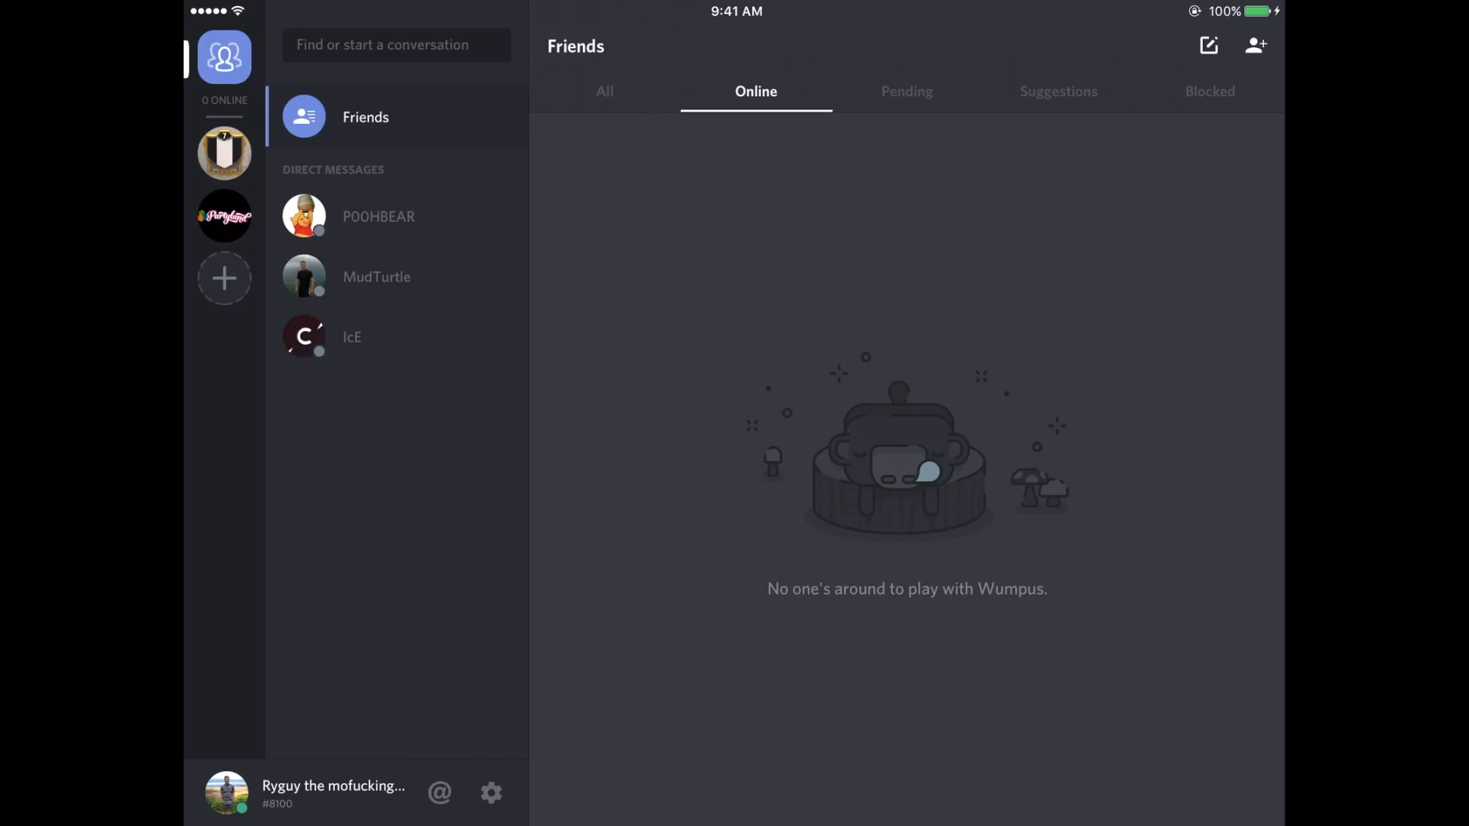
{"action": "left_click", "coordinate": [604, 90]}
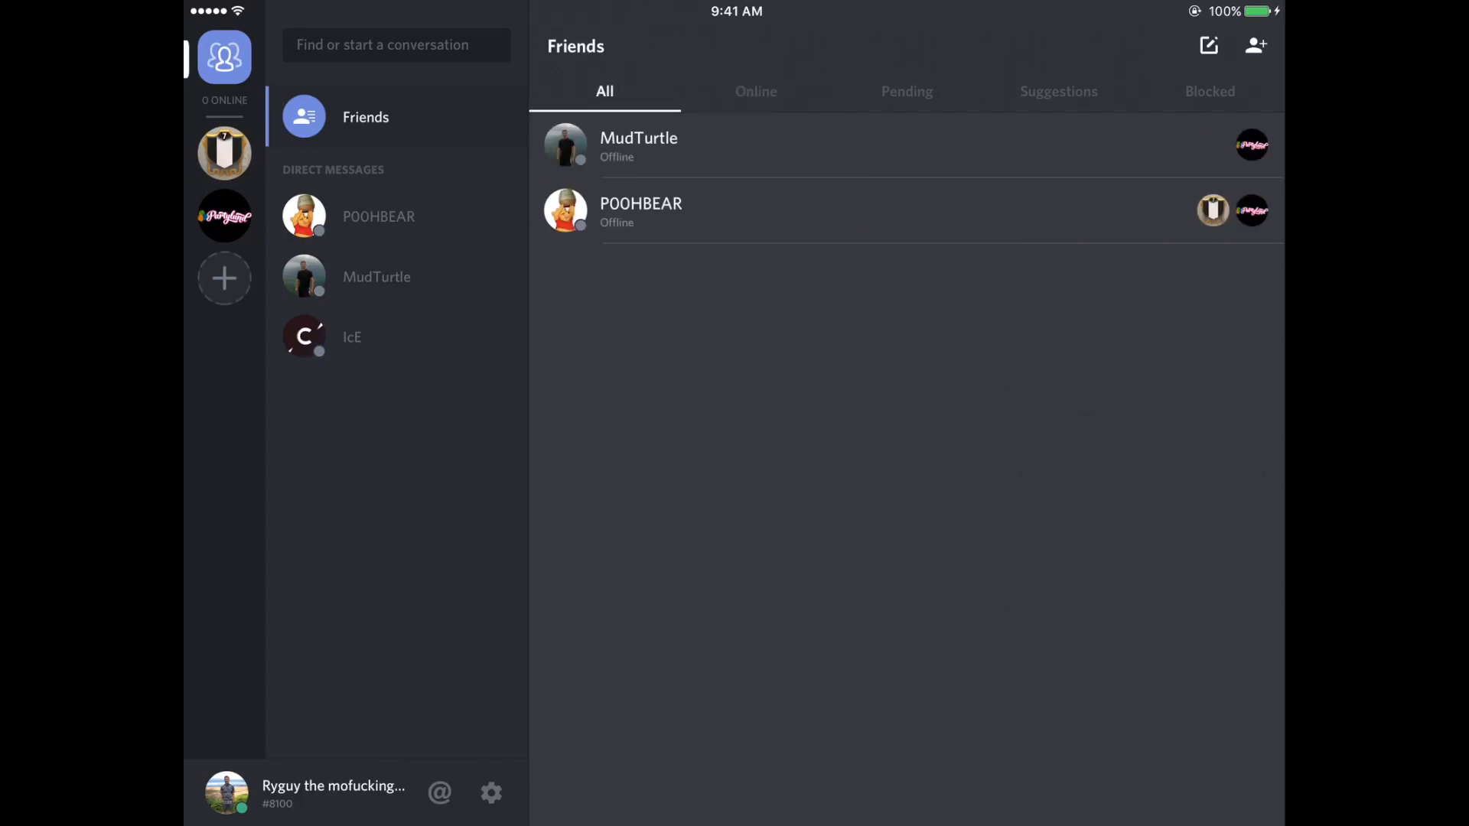
{"action": "left_click", "coordinate": [756, 90]}
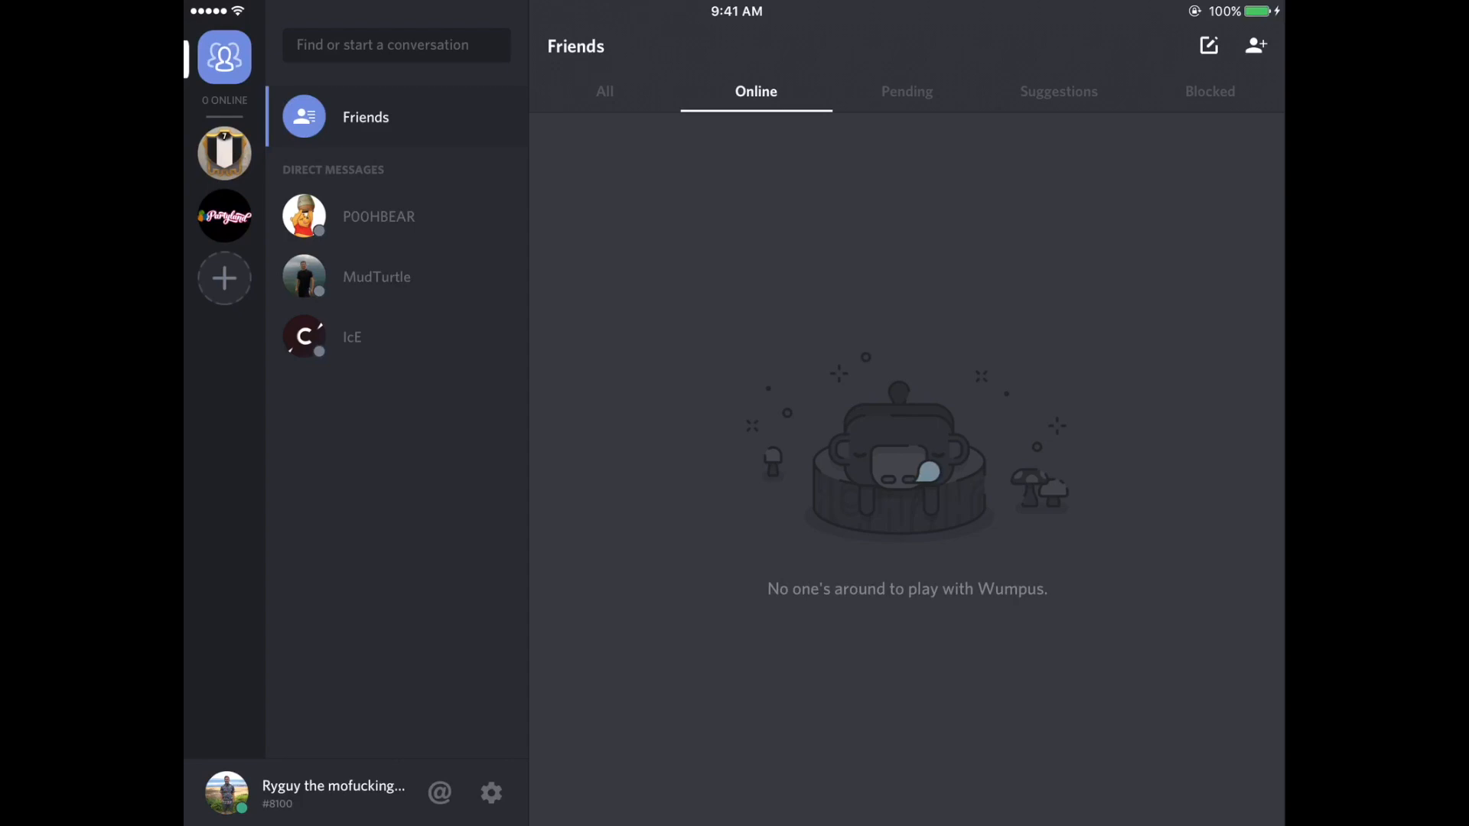
{"action": "left_click", "coordinate": [1058, 90]}
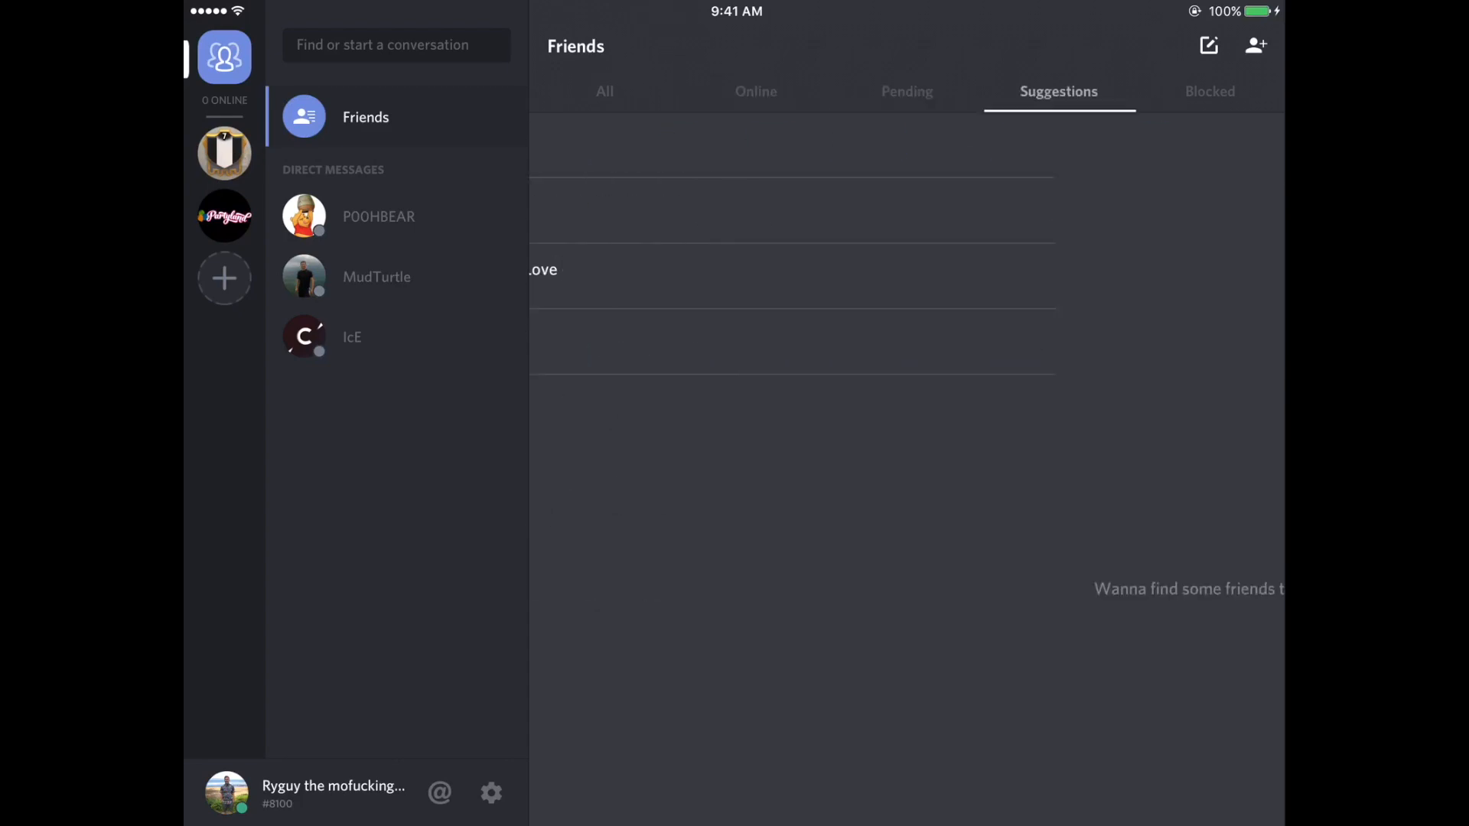
{"action": "left_click", "coordinate": [1209, 90]}
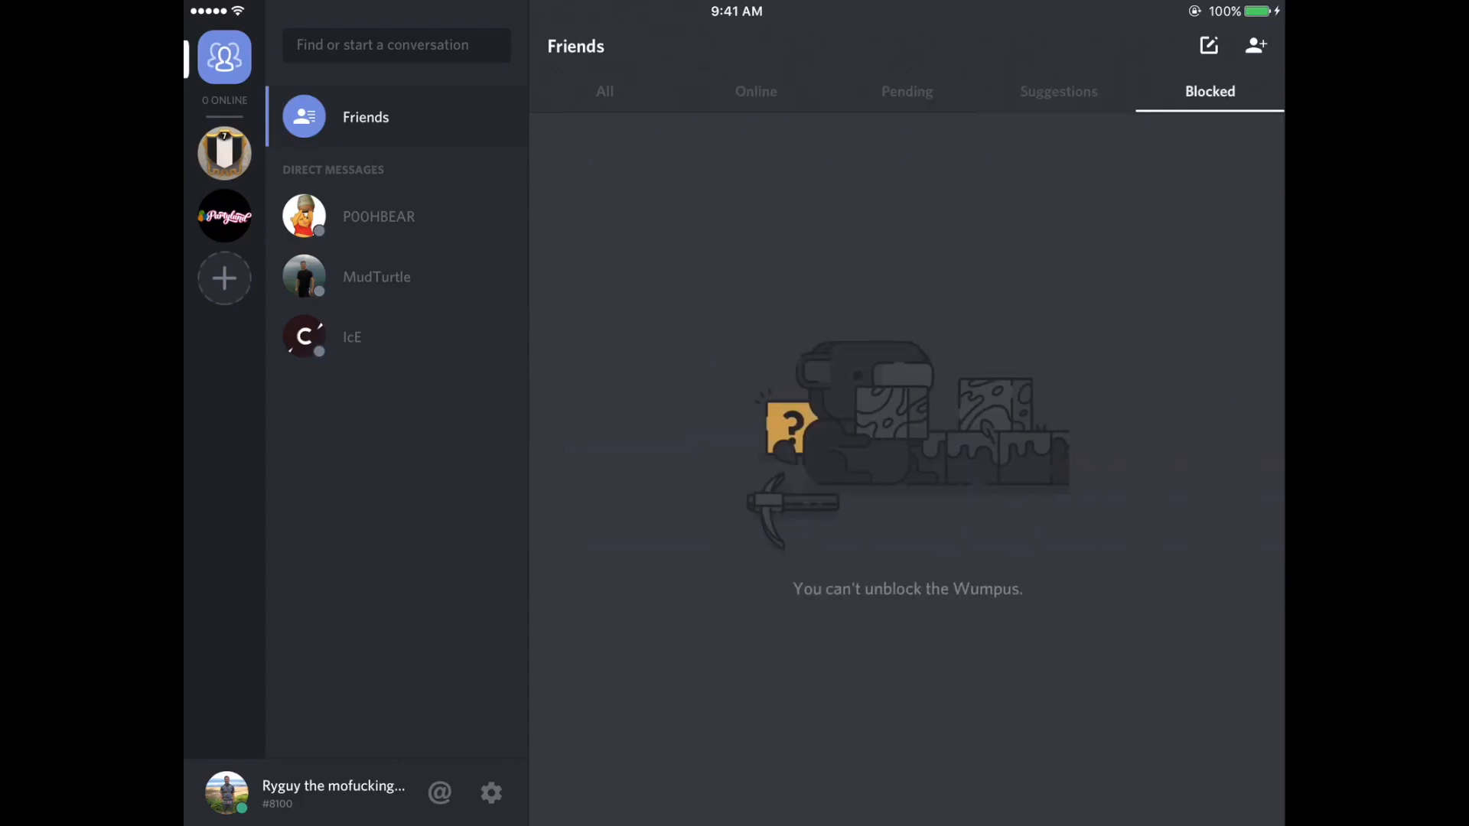
{"action": "left_click", "coordinate": [605, 90]}
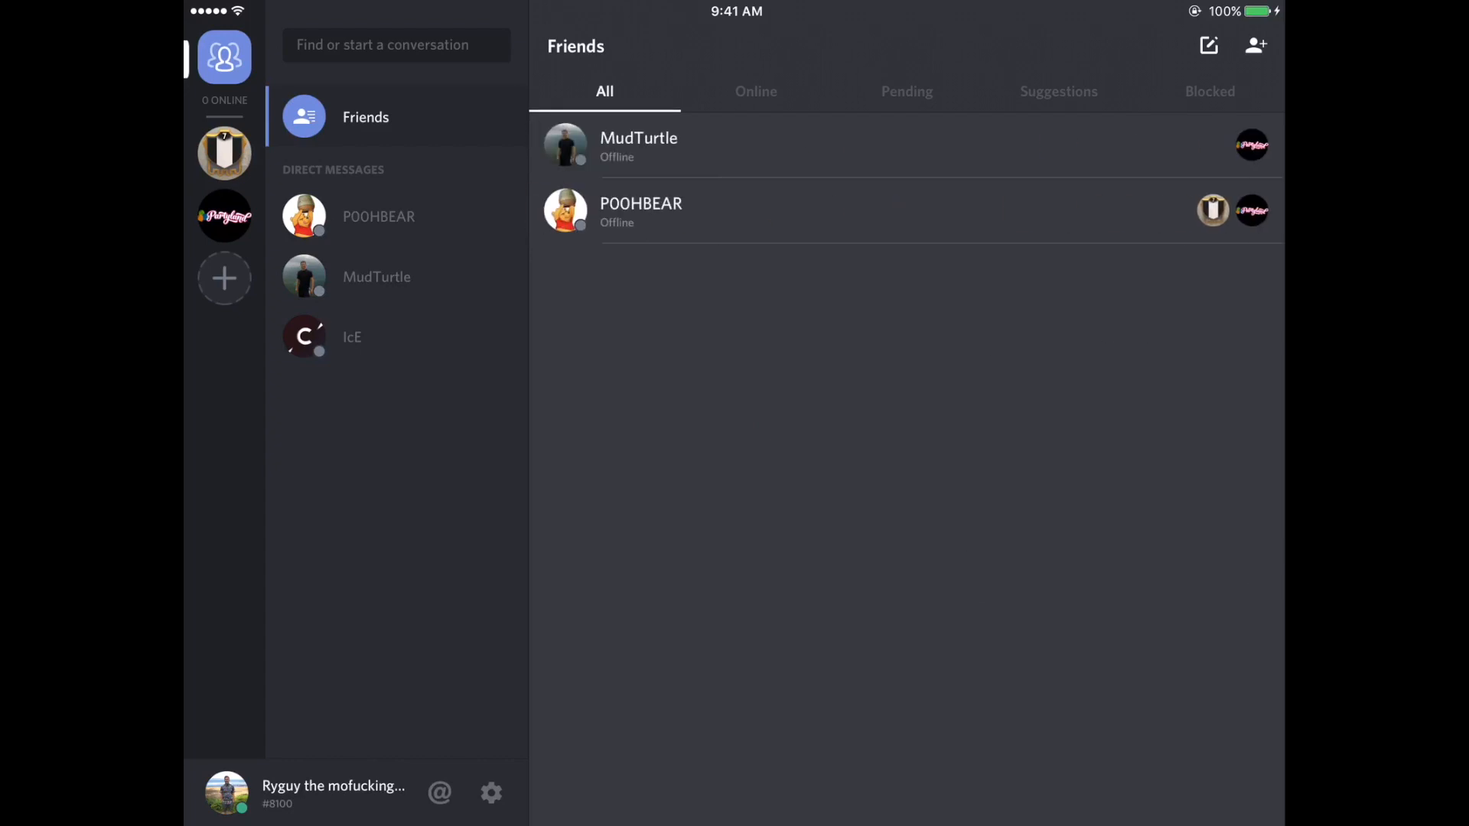
Switch to the COC MAFIA server's general channel.
{"action": "left_click", "coordinate": [223, 153]}
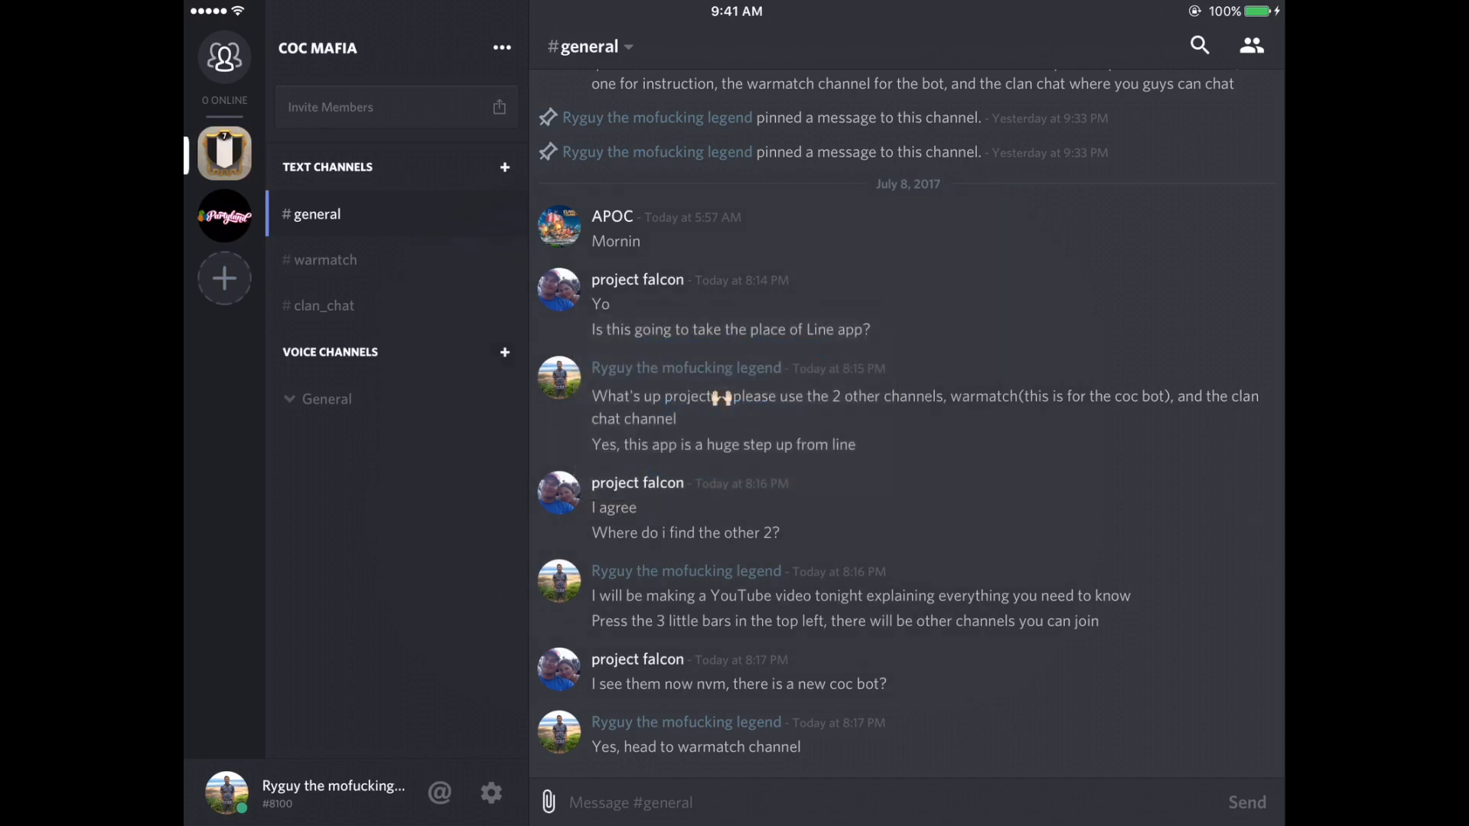
Peek at the COC MAFIA server options, then move to the #warmatch channel.
{"action": "left_click", "coordinate": [501, 47]}
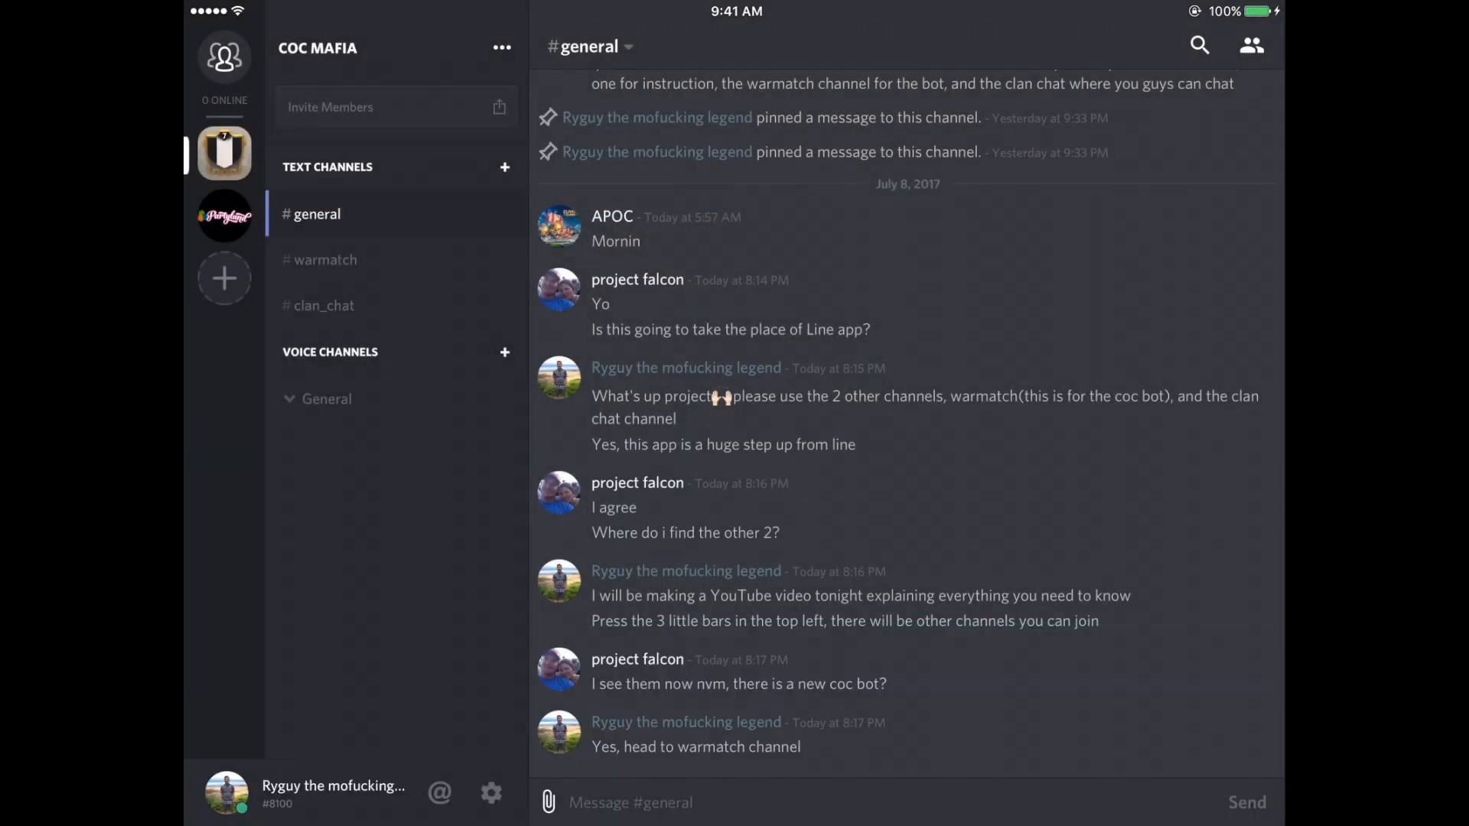
{"action": "left_click", "coordinate": [502, 48]}
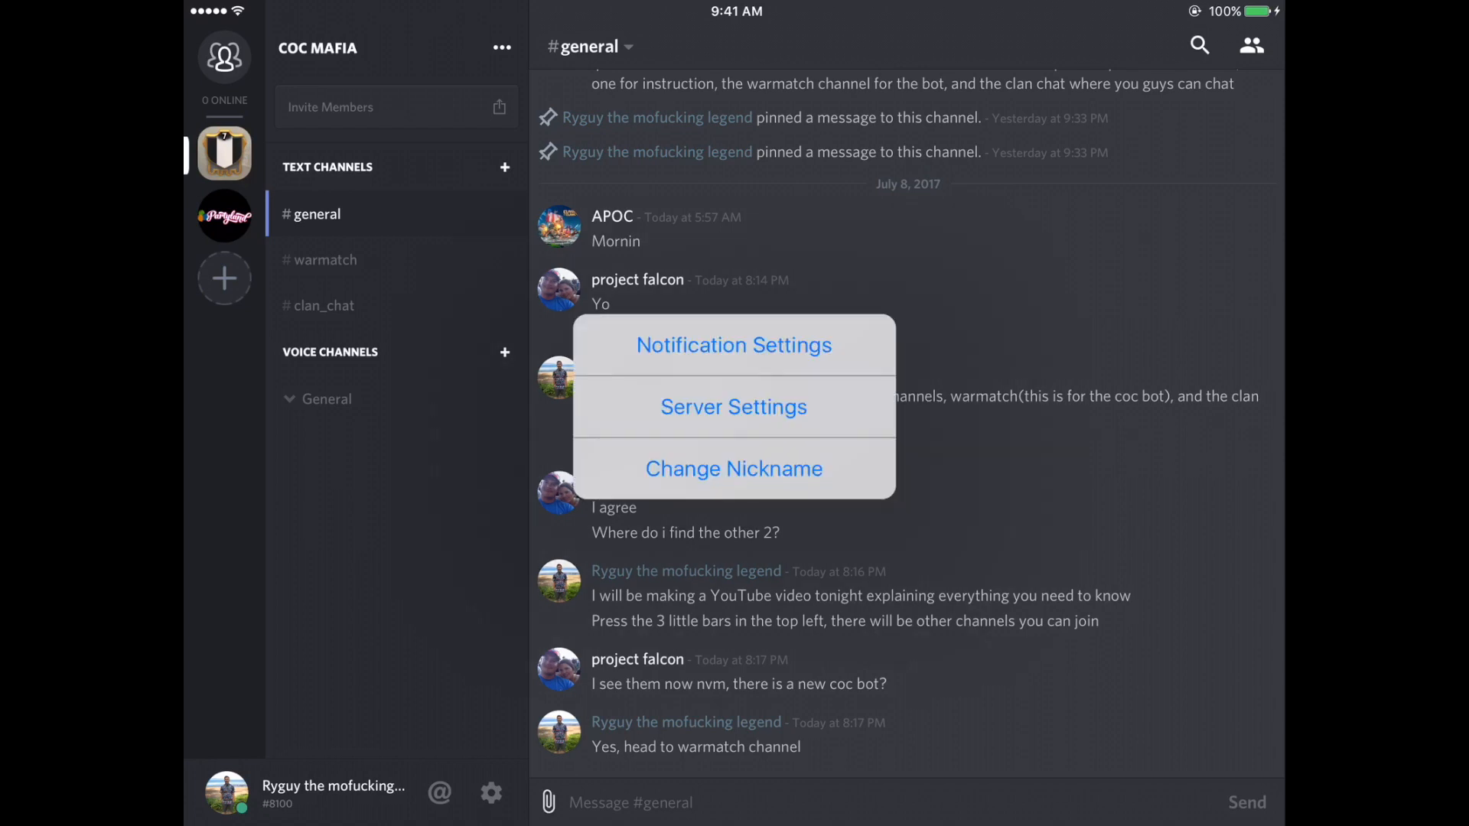
{"action": "left_click", "coordinate": [733, 468]}
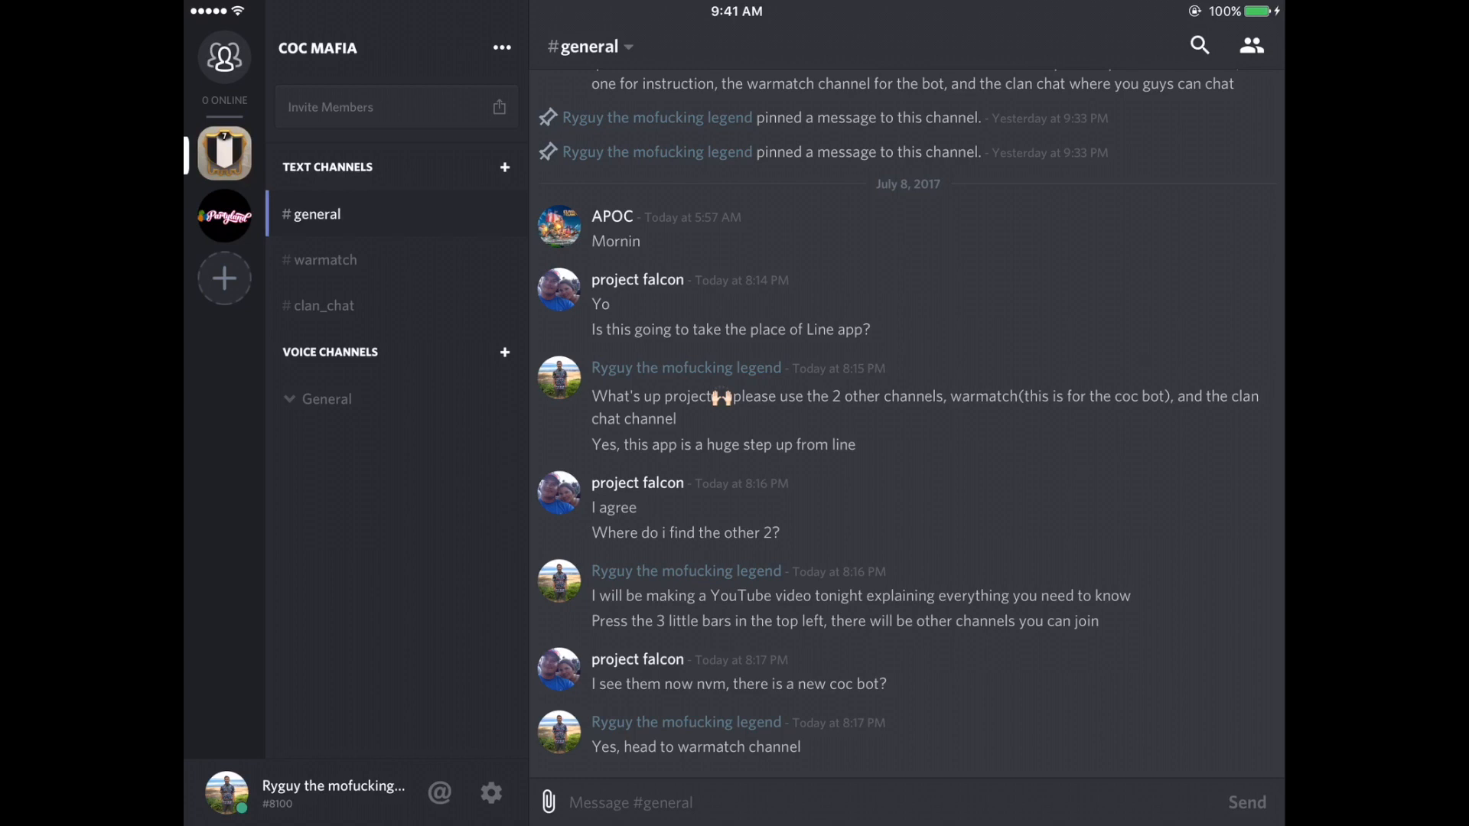
{"action": "scroll", "scroll_direction": "down", "scroll_amount": 3}
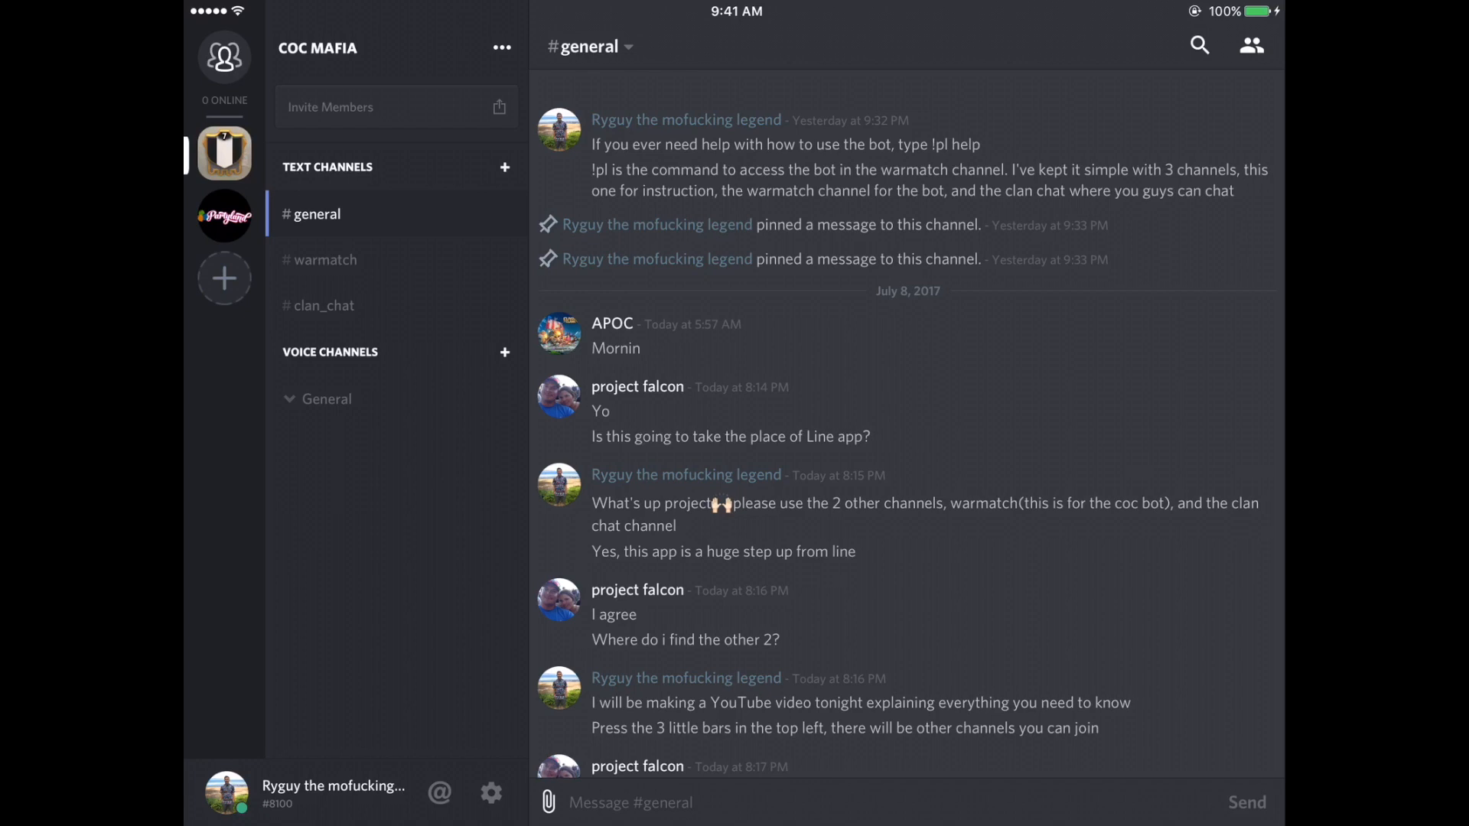
{"action": "scroll", "scroll_direction": "down", "scroll_amount": 3}
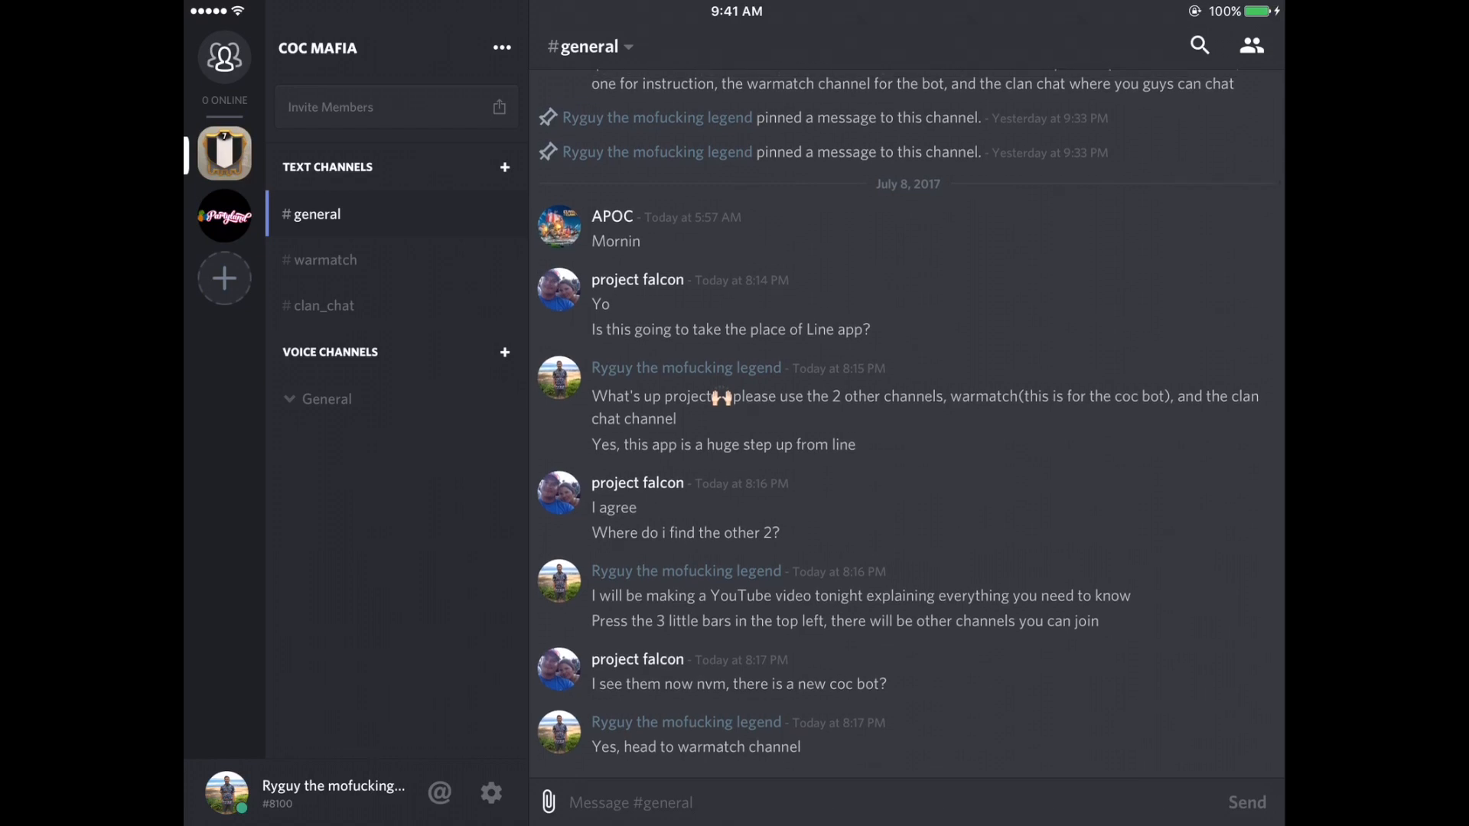
{"action": "left_click", "coordinate": [324, 260]}
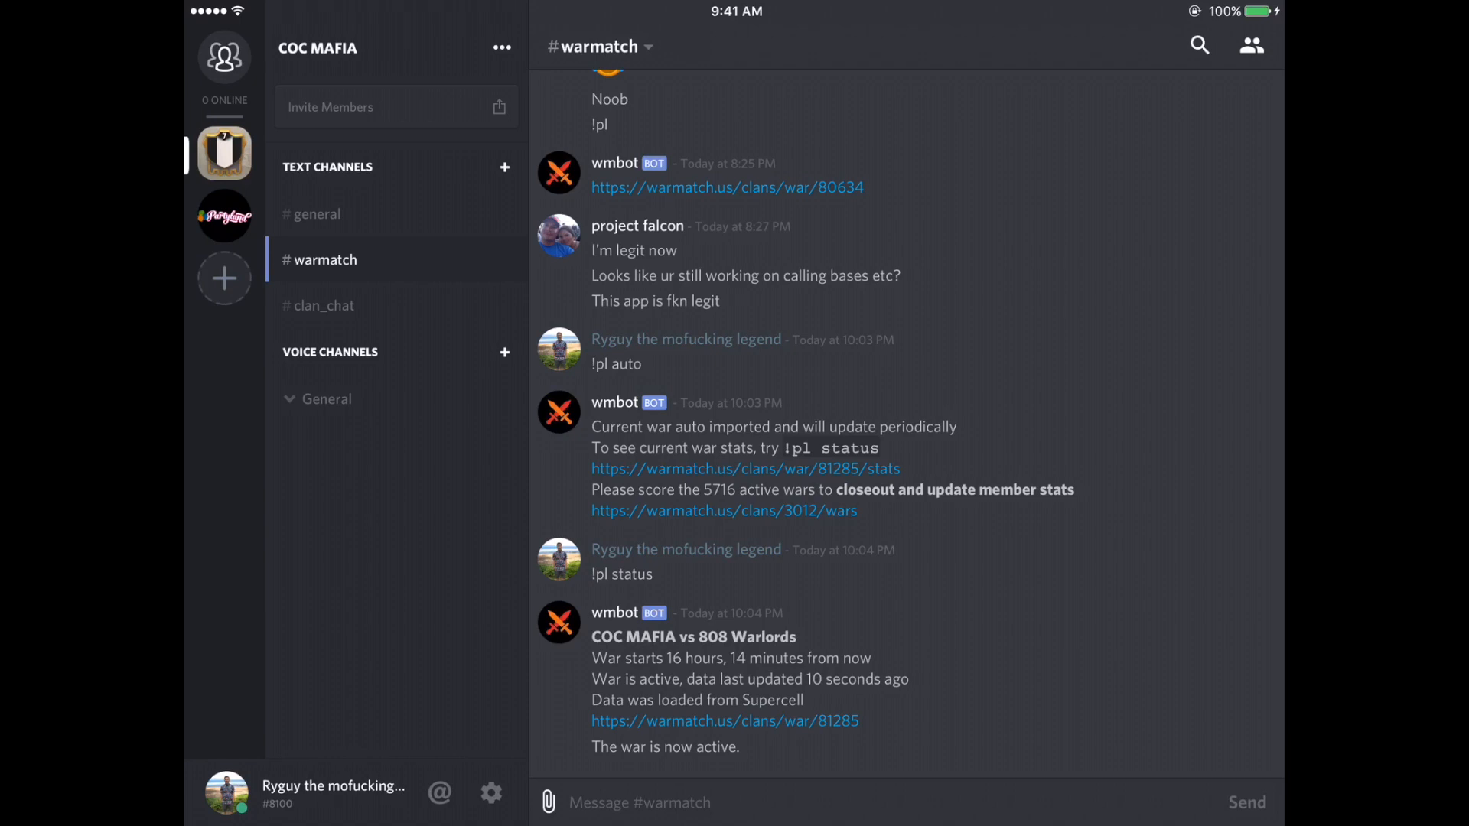
View the #warmatch member list and return to the chat.
{"action": "left_click", "coordinate": [1250, 45]}
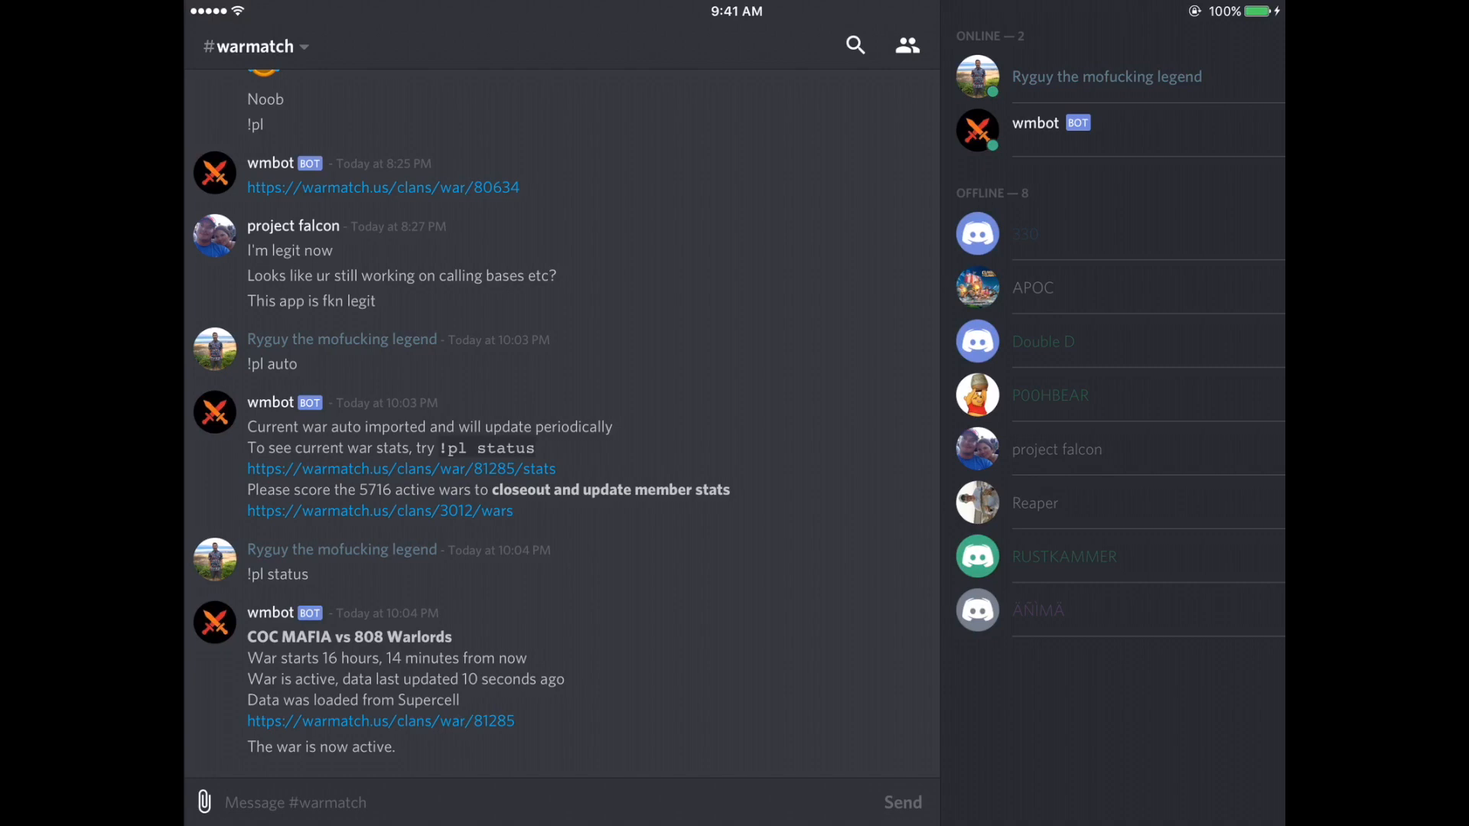
{"action": "left_click", "coordinate": [243, 46]}
{"action": "type", "text": "!"}
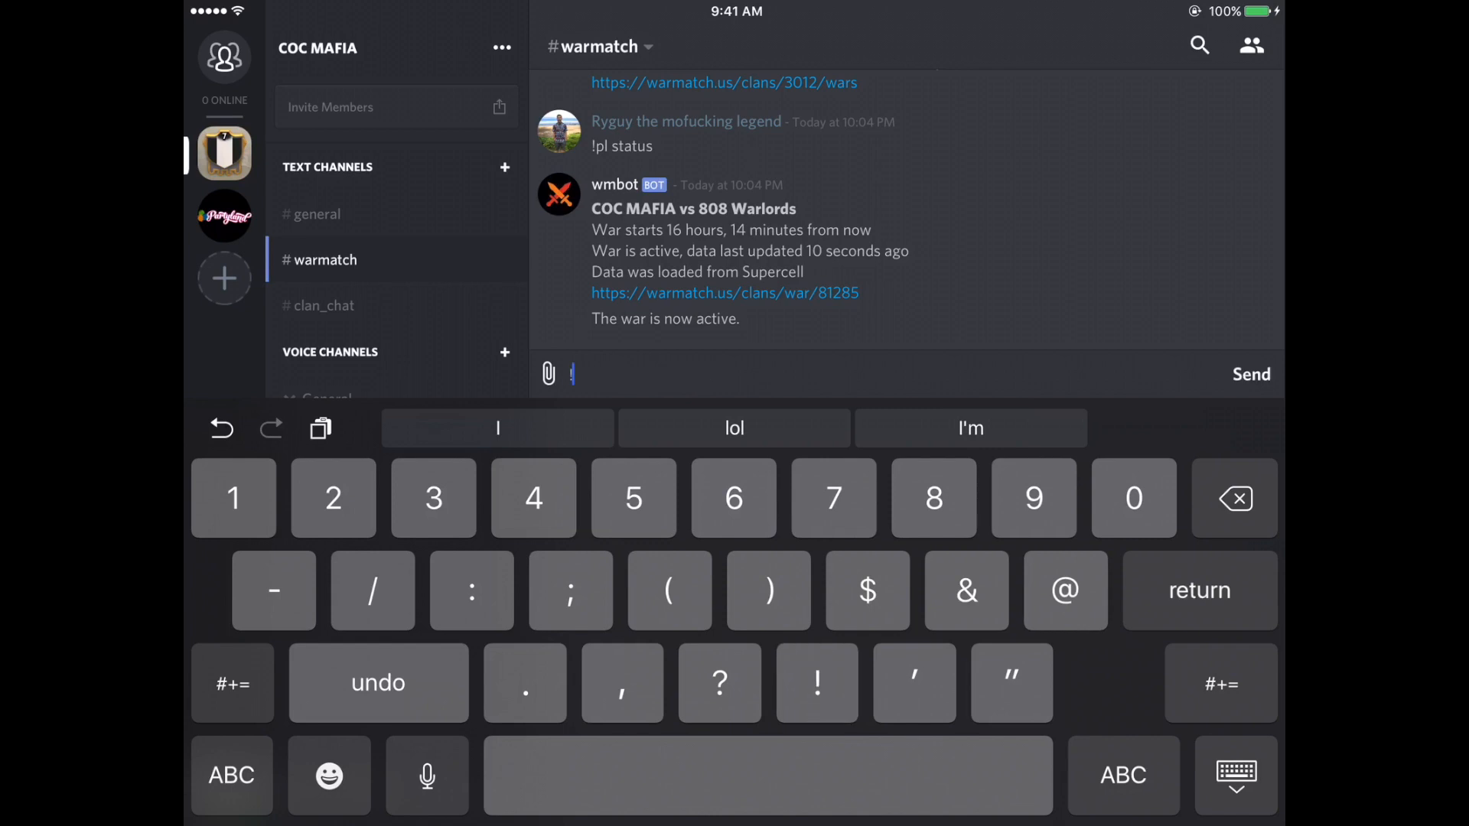
Send "!pl identity" in #warmatch so wmbot lists the linked TH11 village.
{"action": "type", "text": "pl identify"}
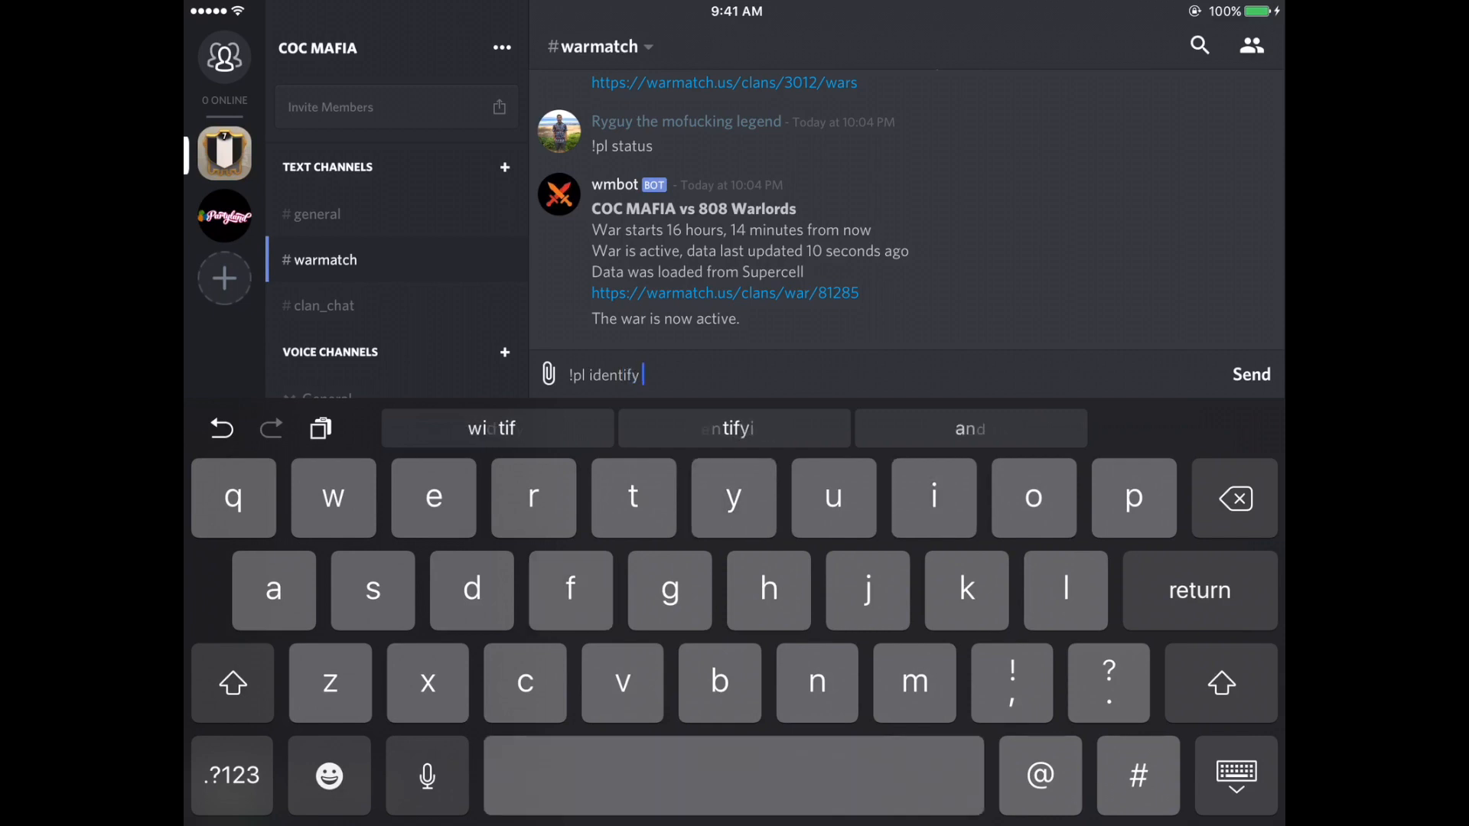
{"action": "type", "text": "#"}
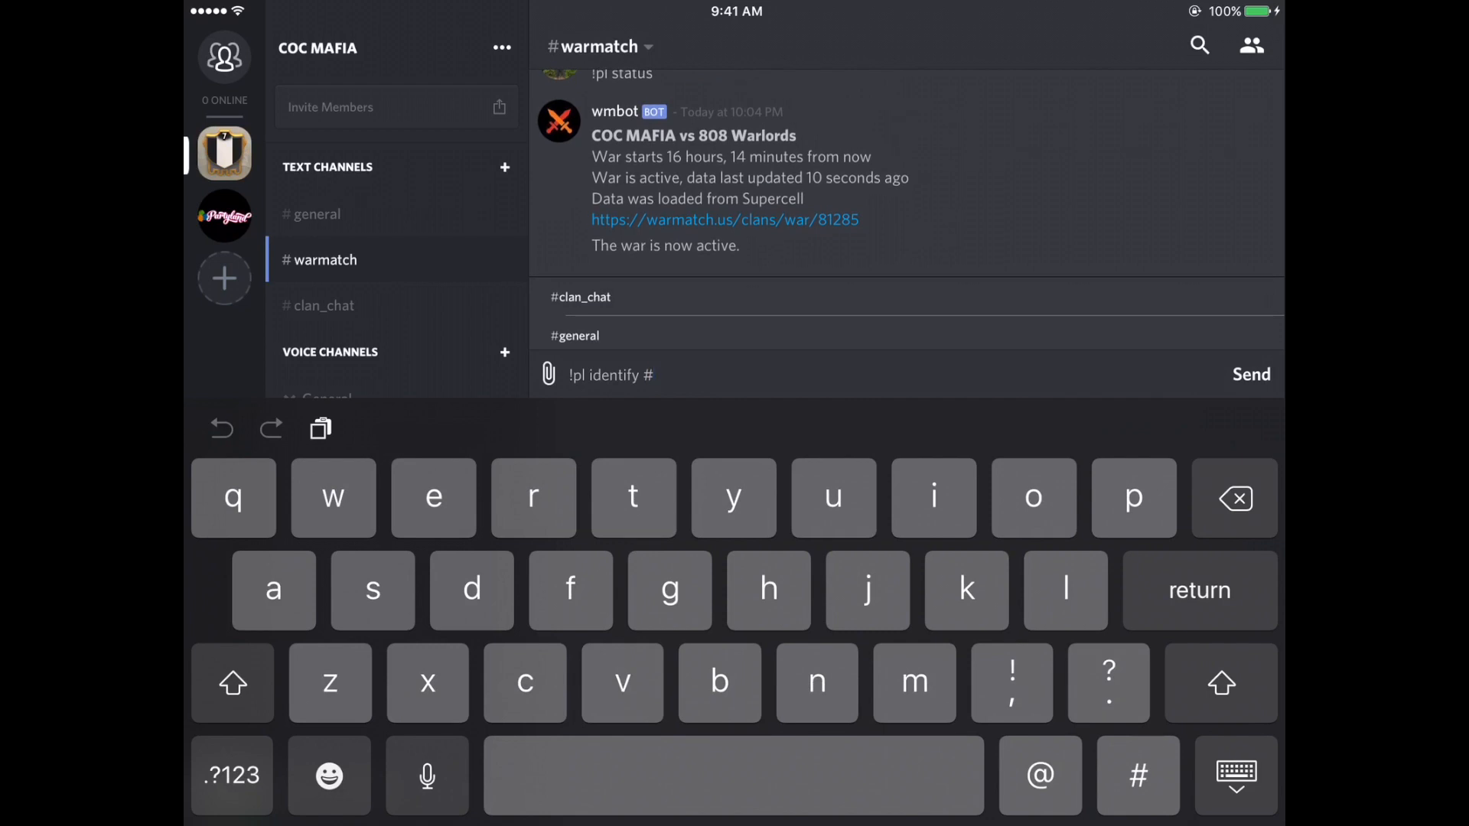
{"action": "key", "text": "backspace"}
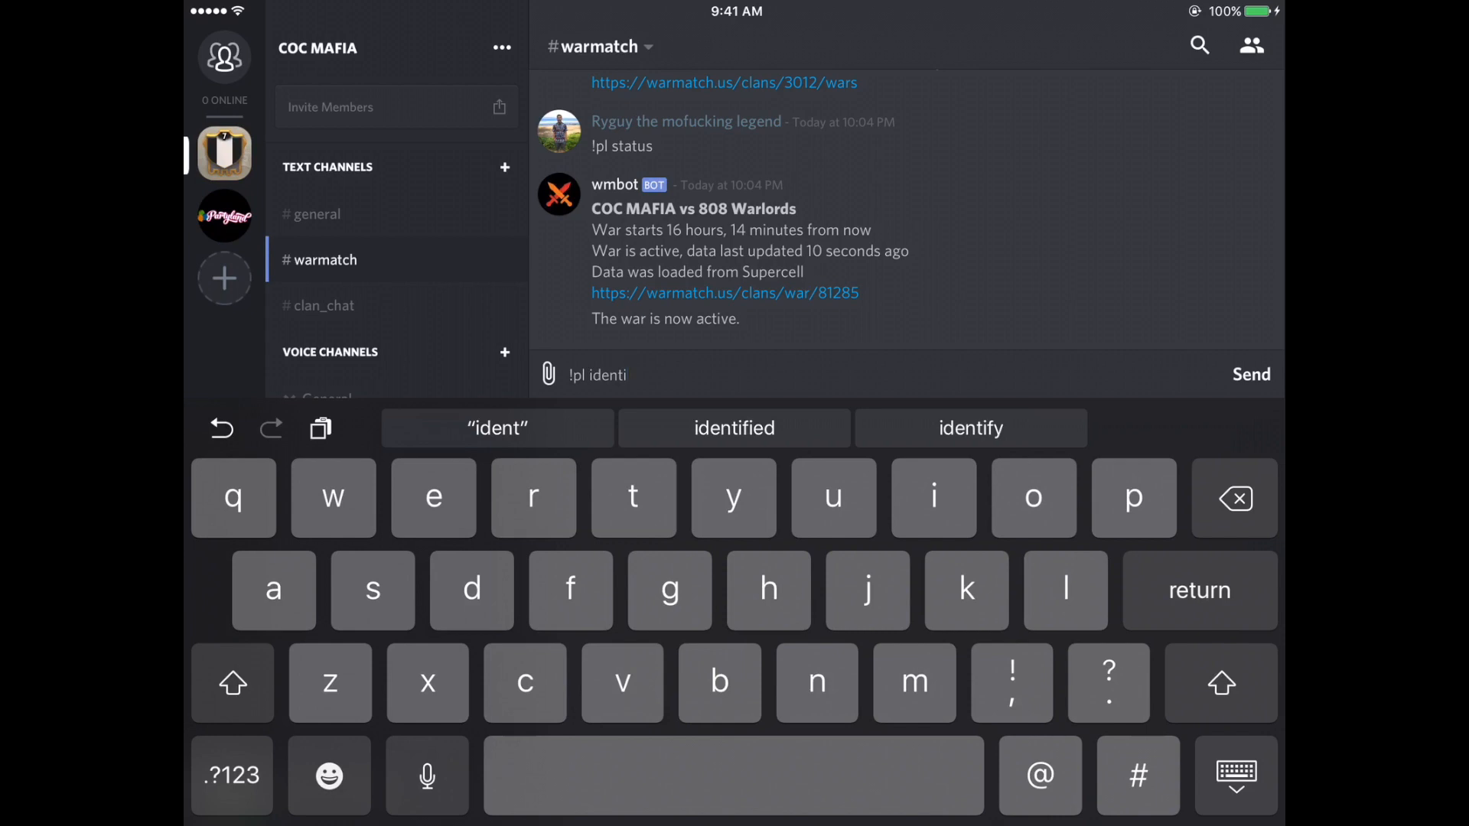
{"action": "type", "text": "ty"}
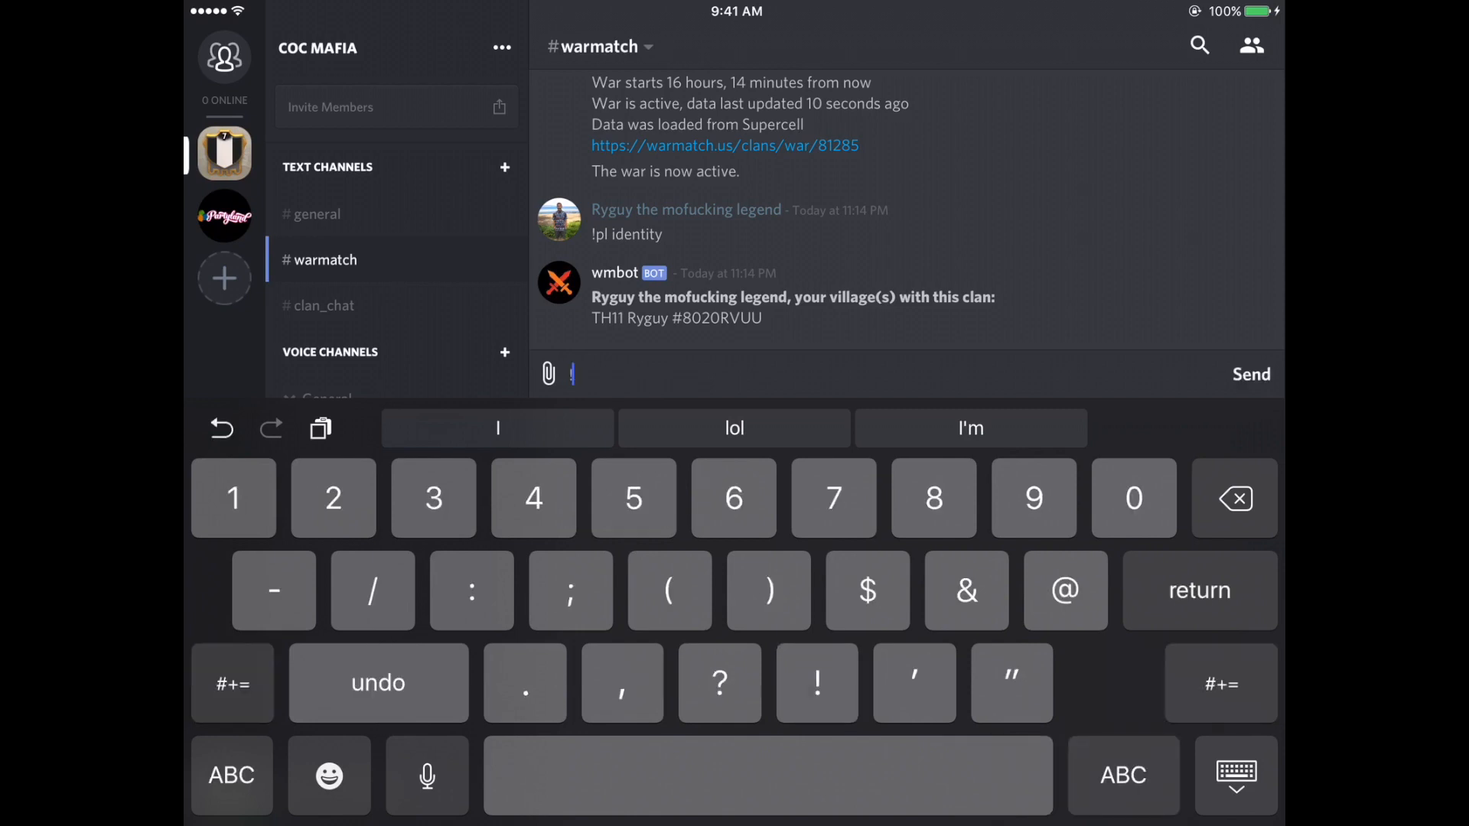
Send "!pl help" so wmbot replies with example commands and a full-command link.
{"action": "left_click", "coordinate": [231, 774]}
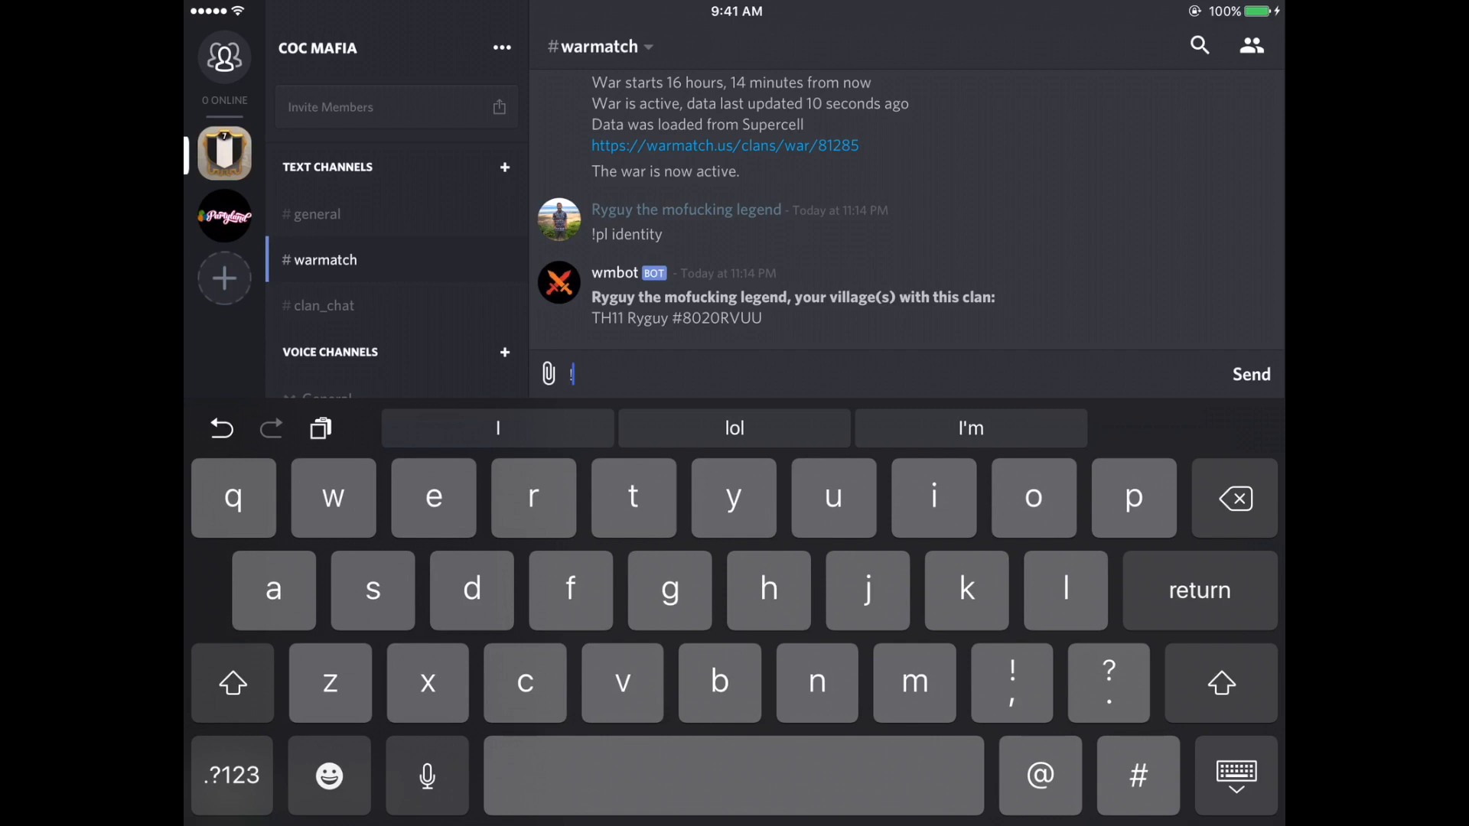
{"action": "type", "text": "pl"}
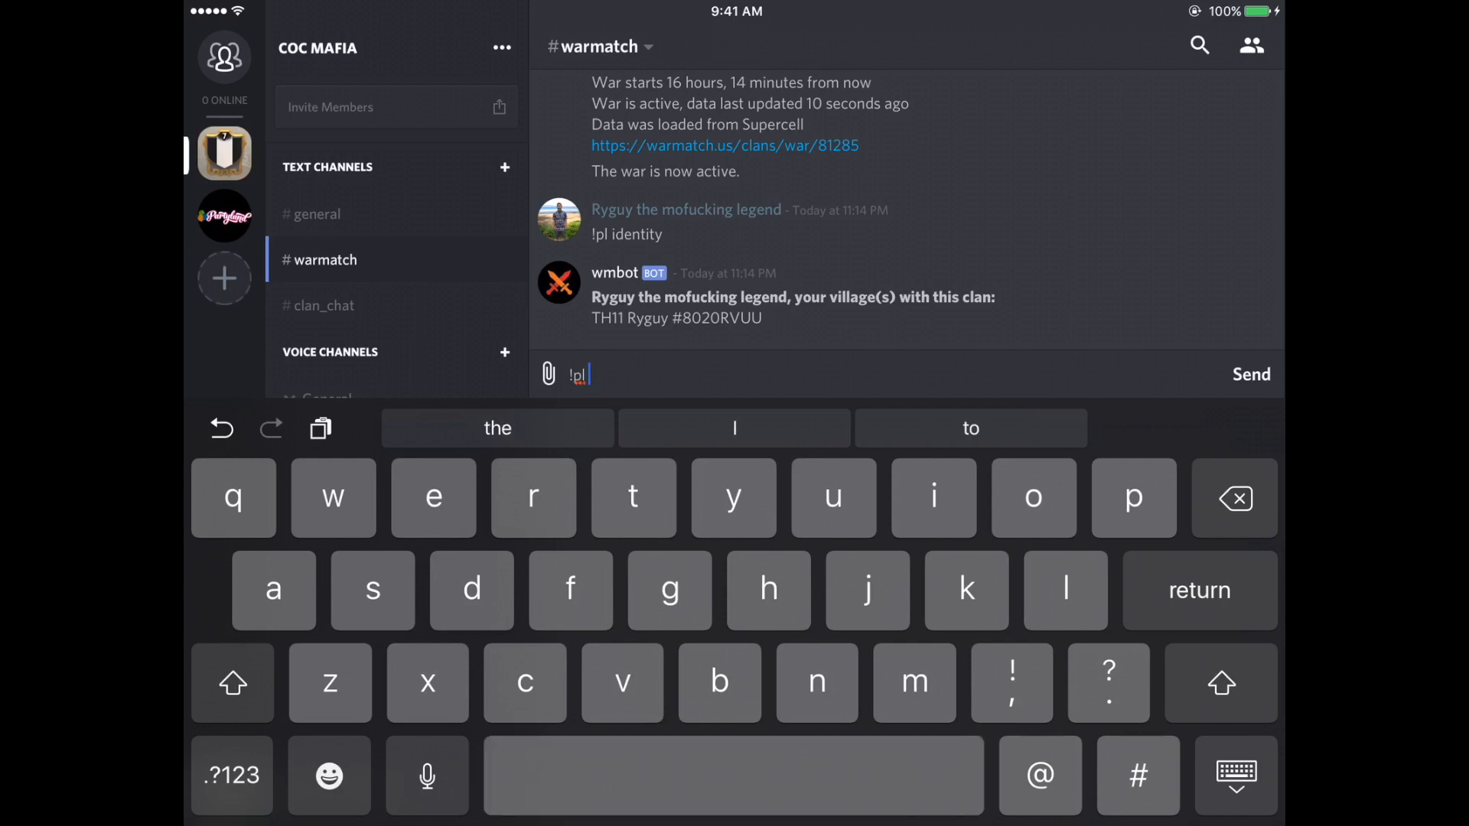
{"action": "type", "text": "help"}
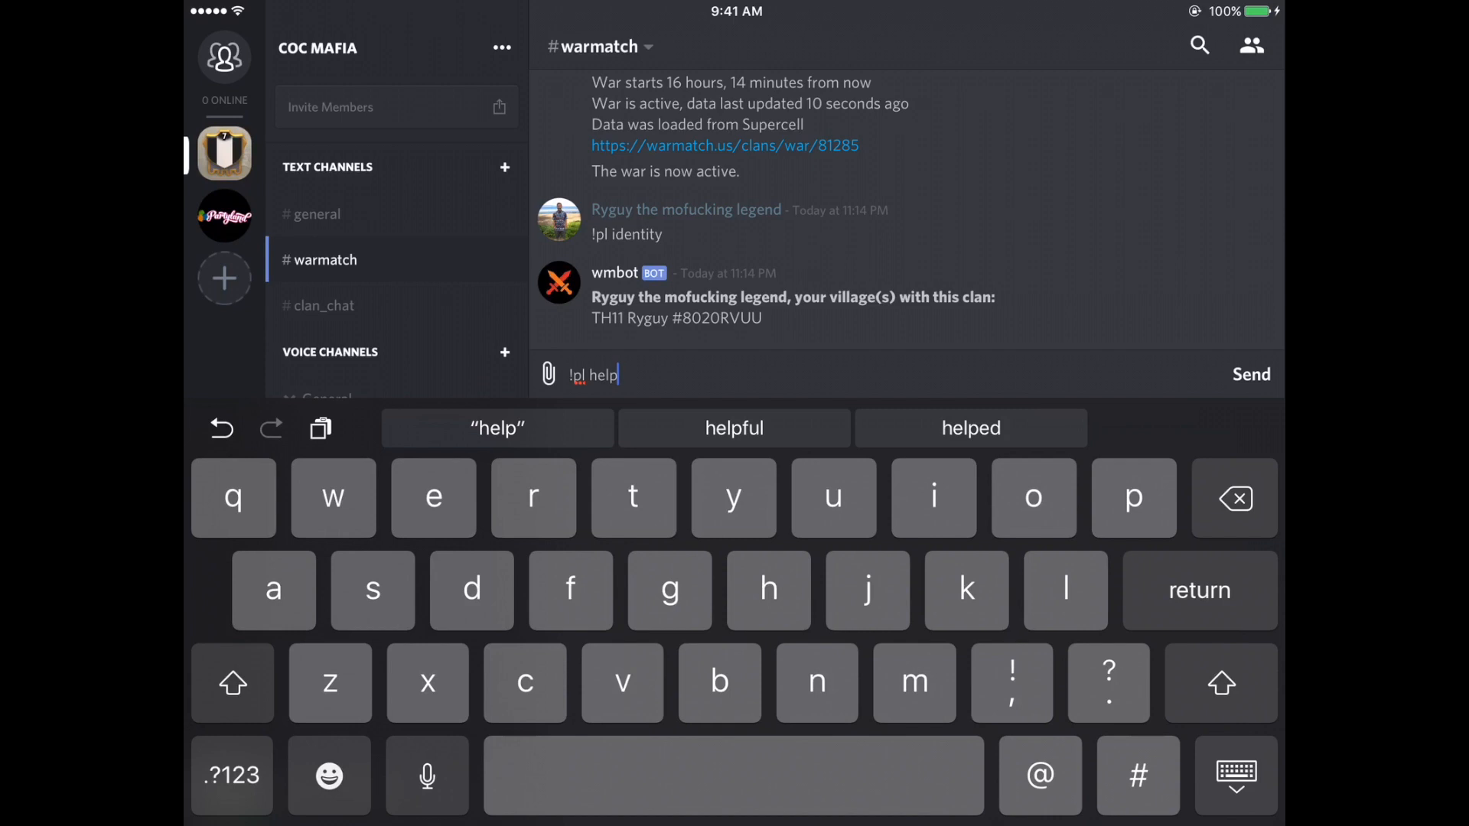
{"action": "left_click", "coordinate": [231, 683]}
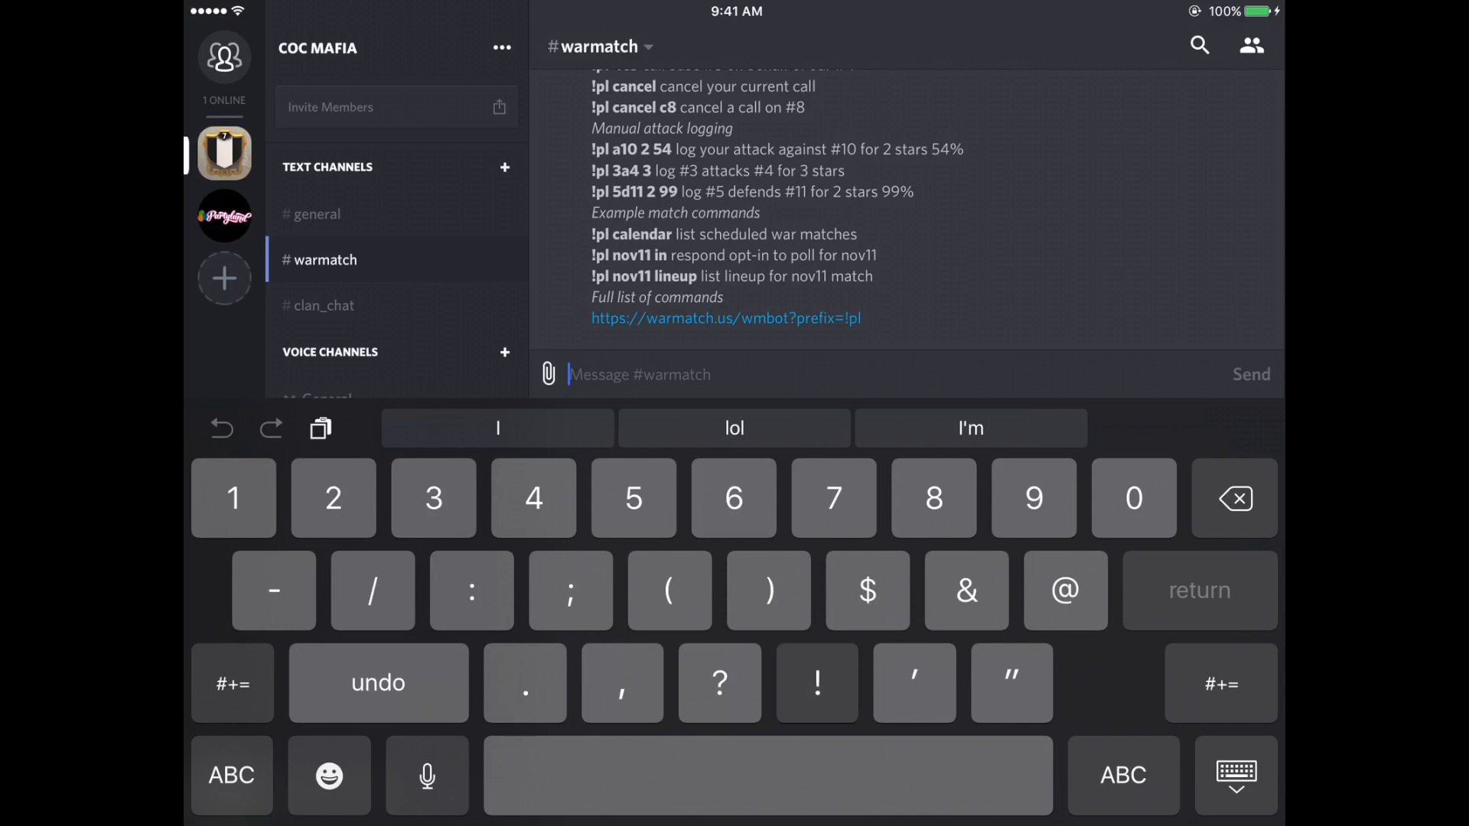
Send "!pl open th11" and read wmbot's list of eight open TH11 bases.
{"action": "type", "text": "!pl"}
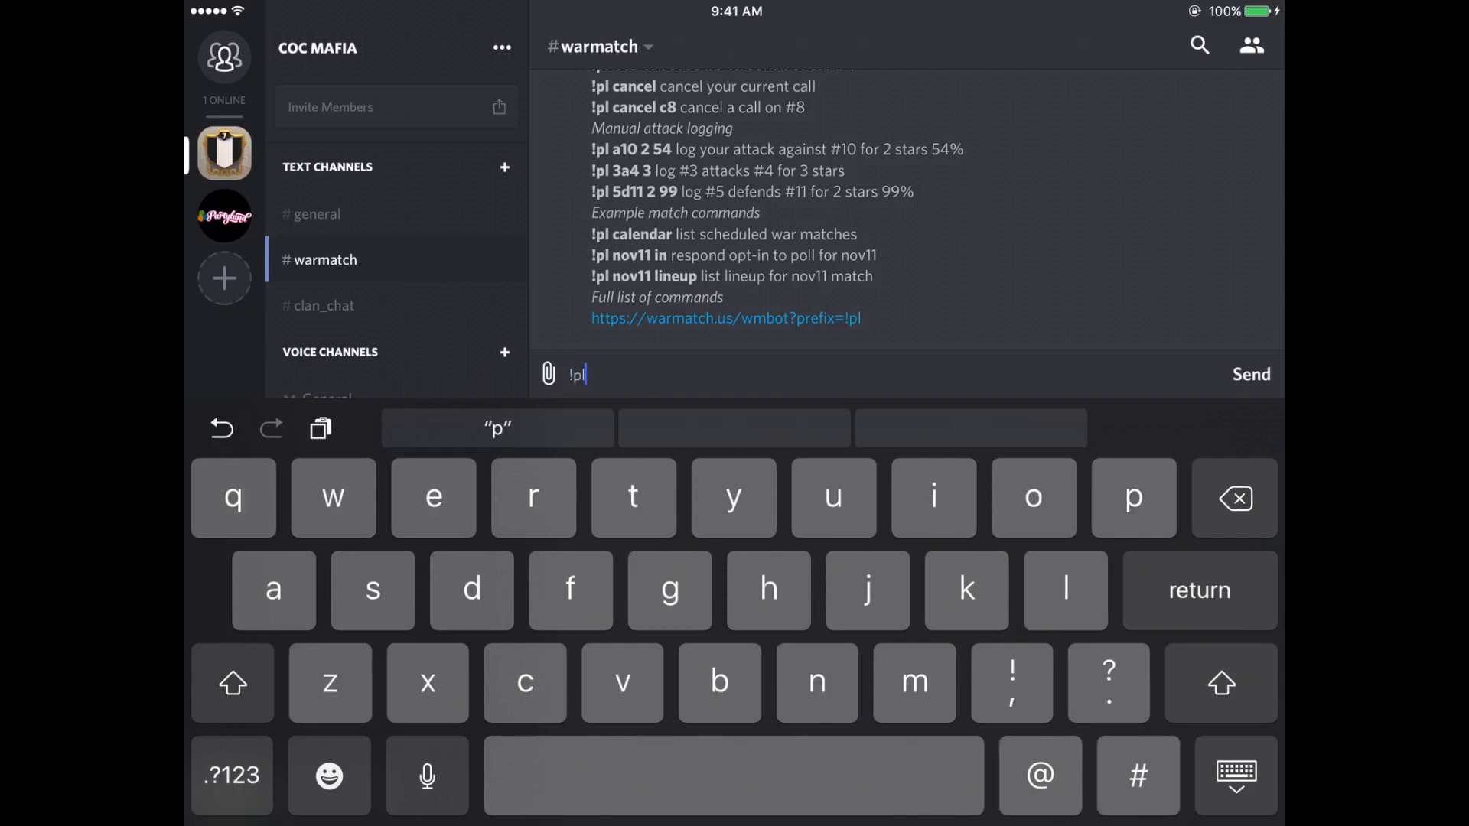
{"action": "type", "text": "ope"}
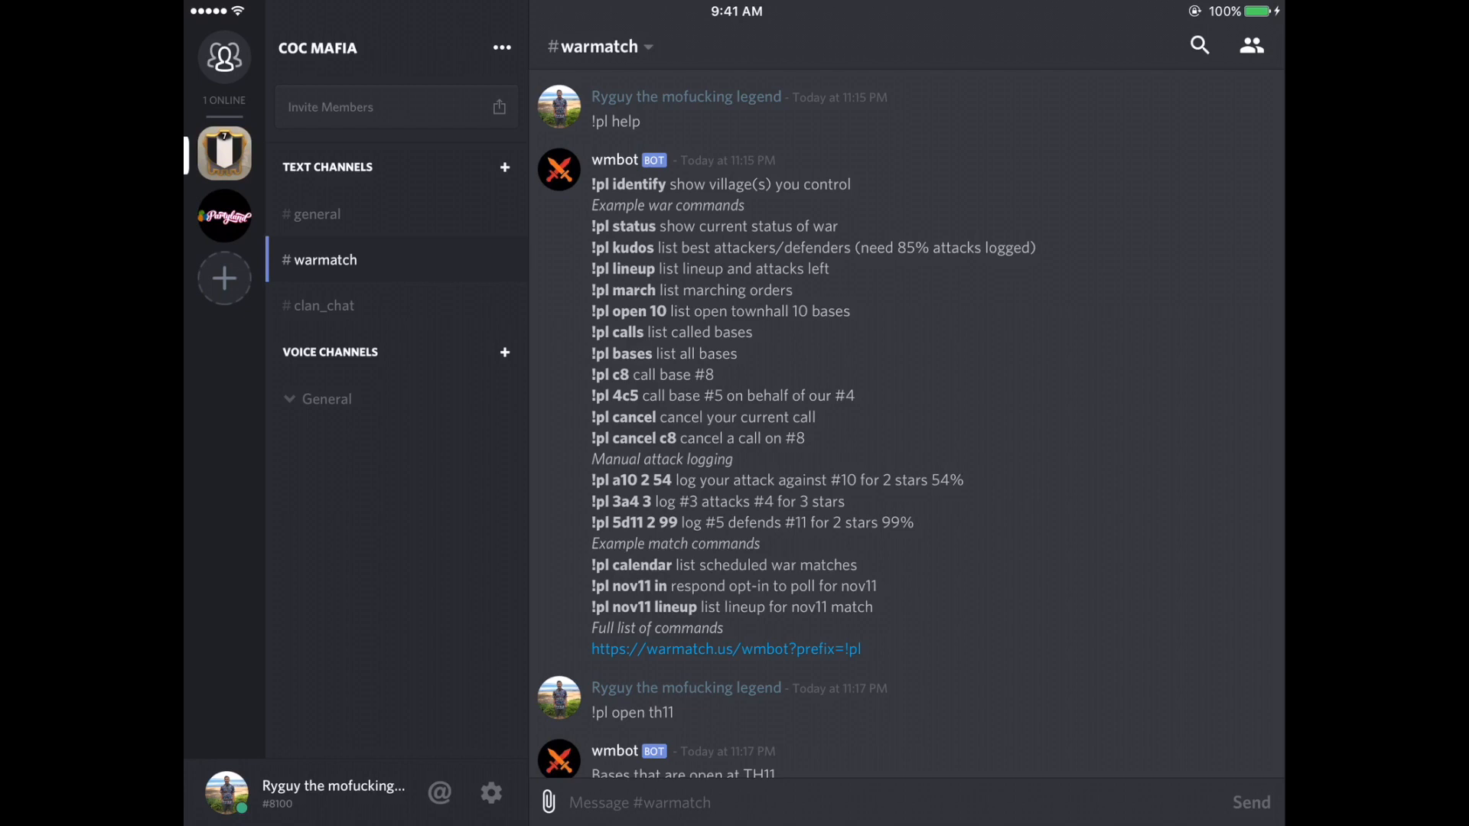
{"action": "scroll", "scroll_direction": "down", "scroll_amount": 3}
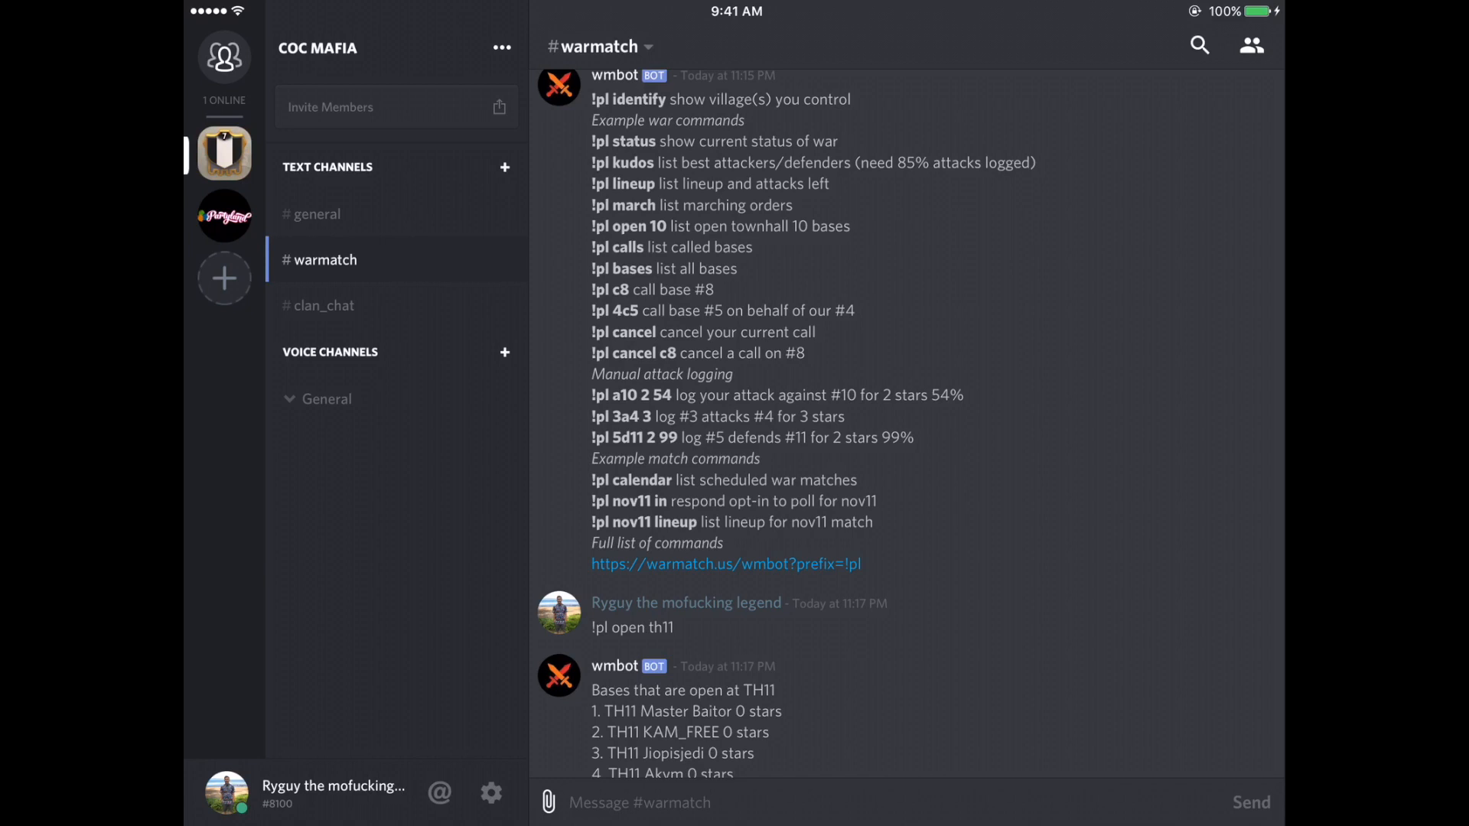
{"action": "scroll", "scroll_direction": "down", "scroll_amount": 3}
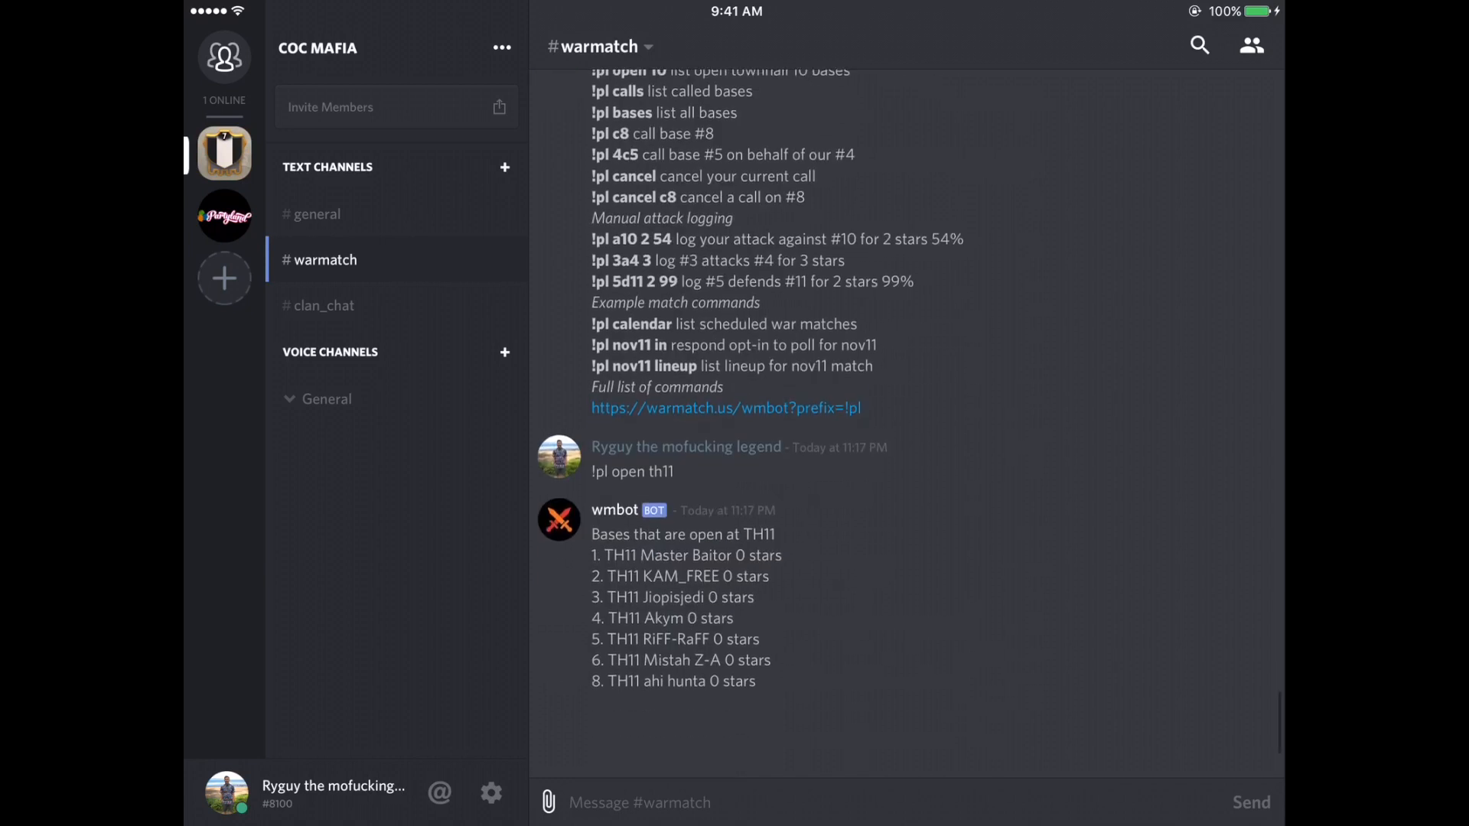
{"action": "scroll", "scroll_direction": "down", "scroll_amount": 3}
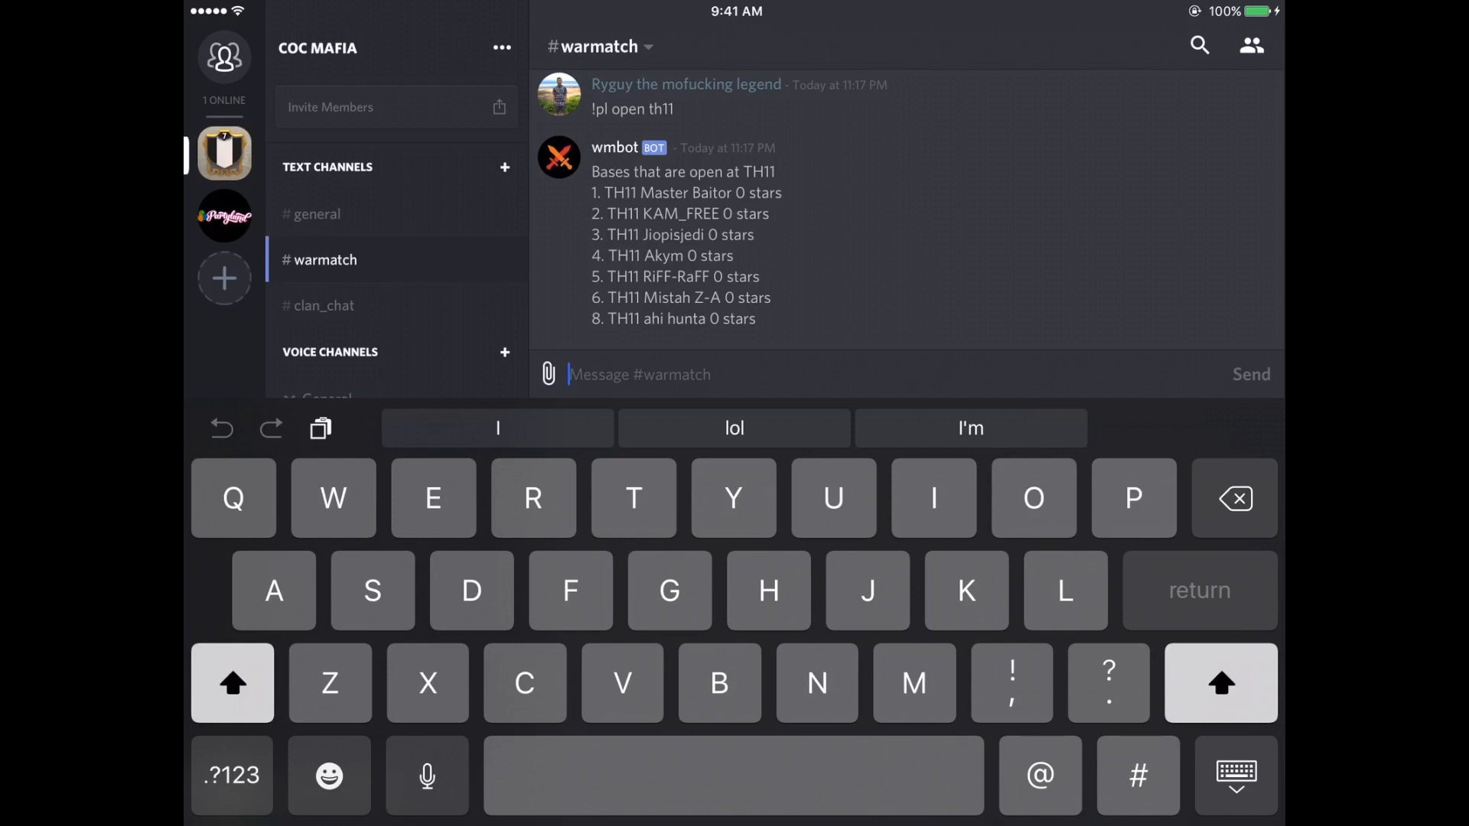
Send "!pl call 6"; wmbot replies it couldn't find the user in this war.
{"action": "left_click", "coordinate": [231, 774]}
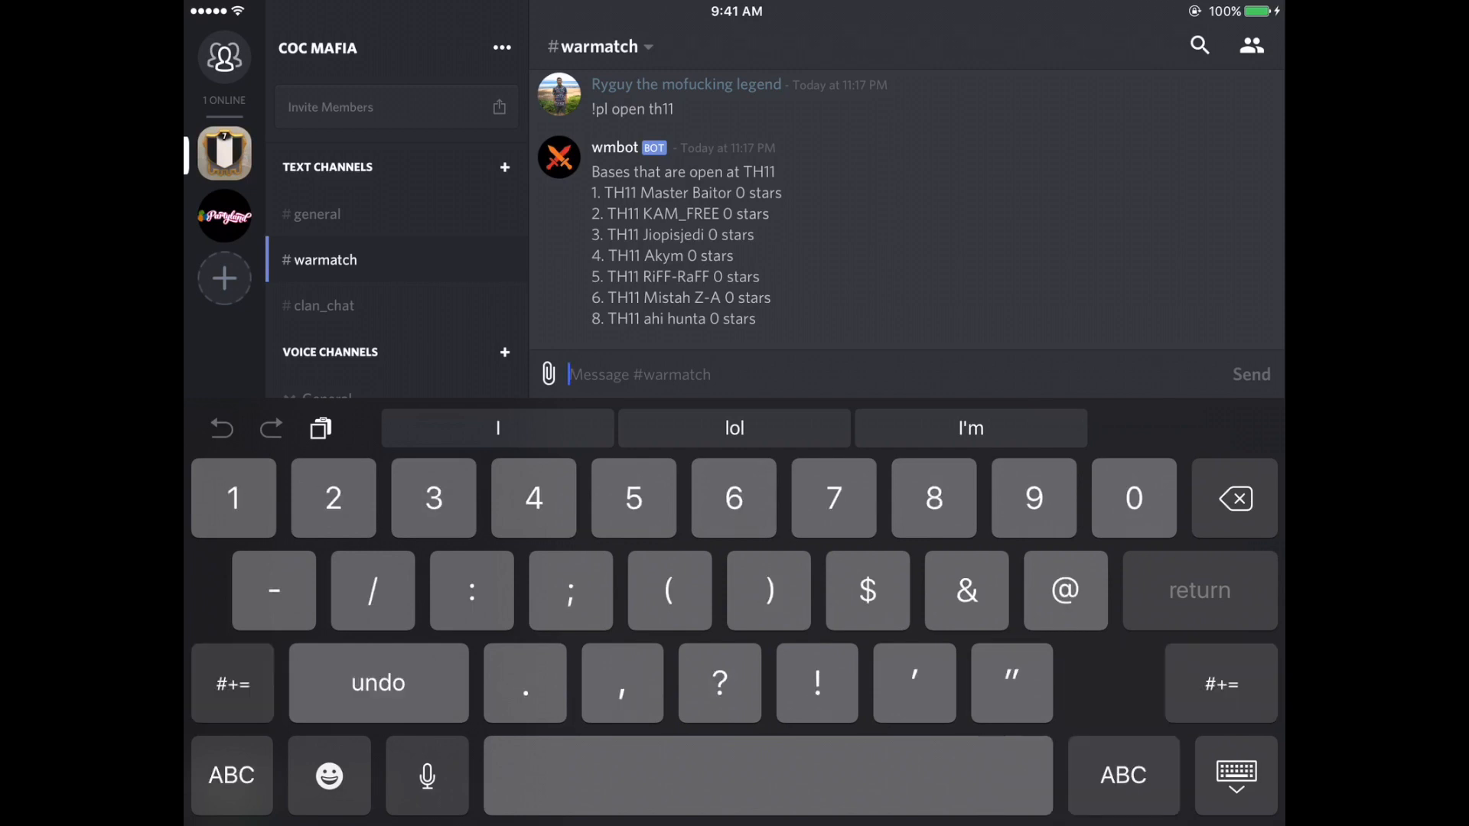
{"action": "type", "text": "!pl"}
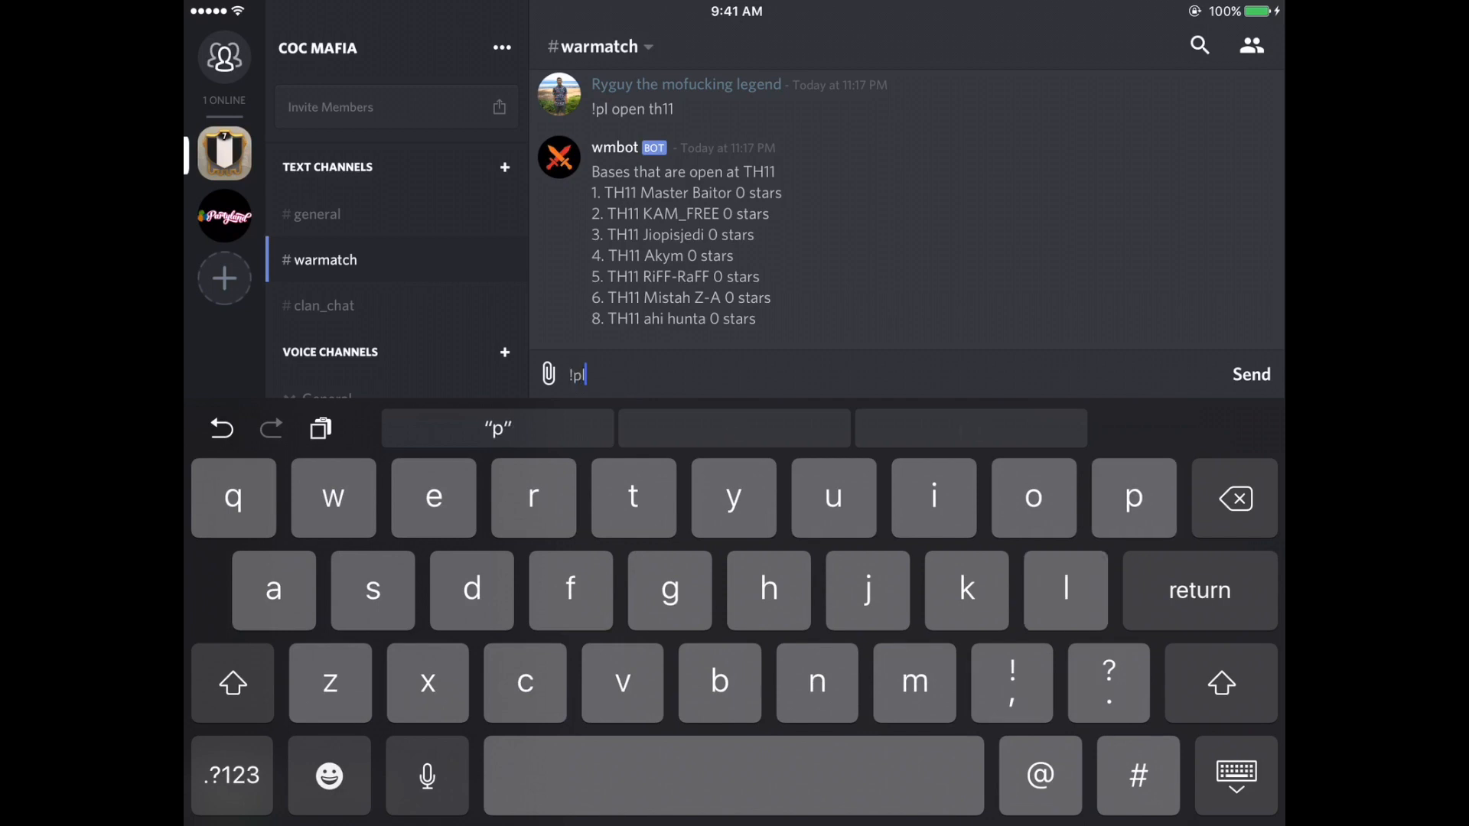
{"action": "type", "text": "call"}
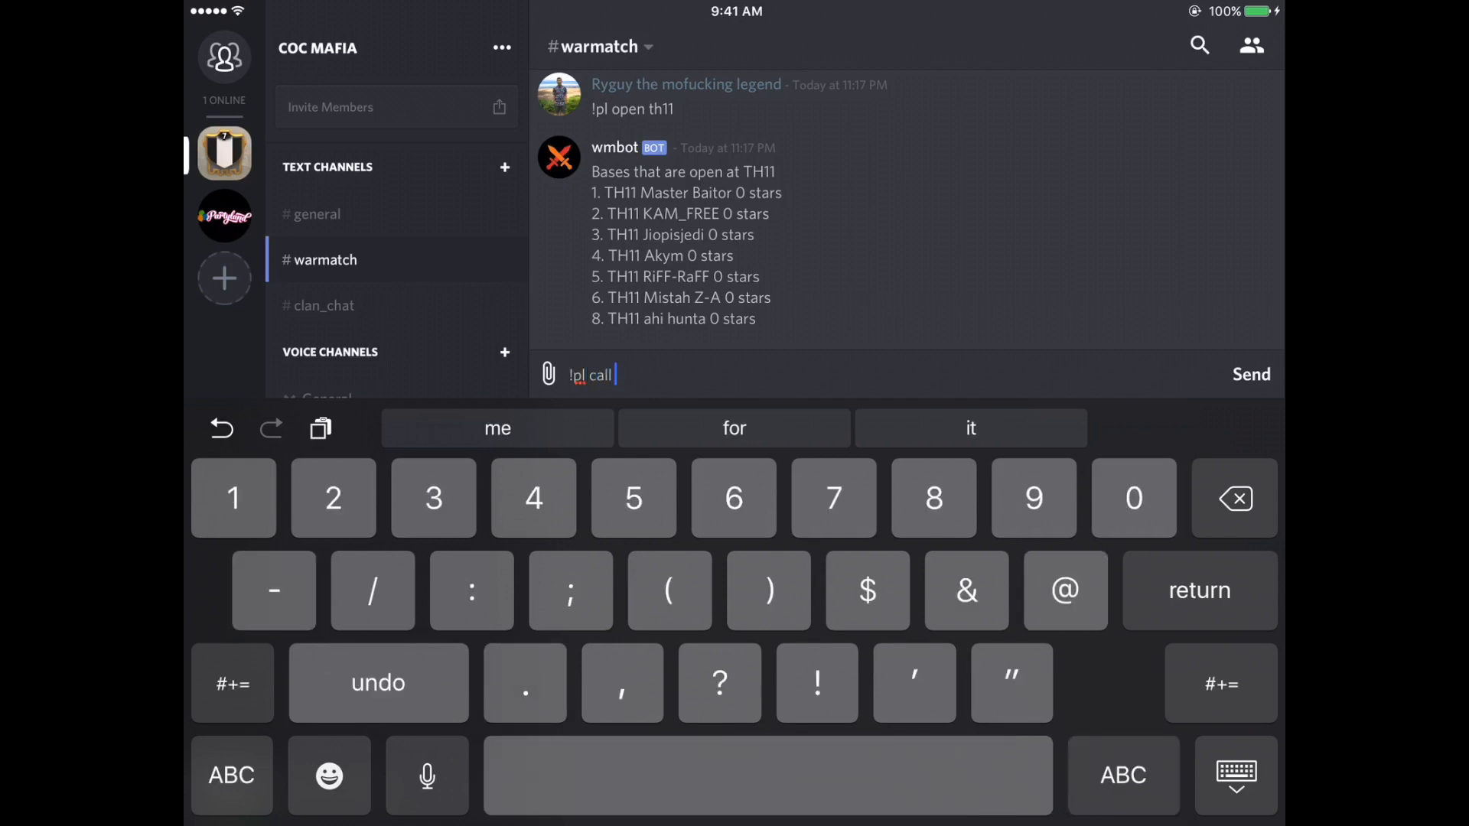
{"action": "type", "text": "6"}
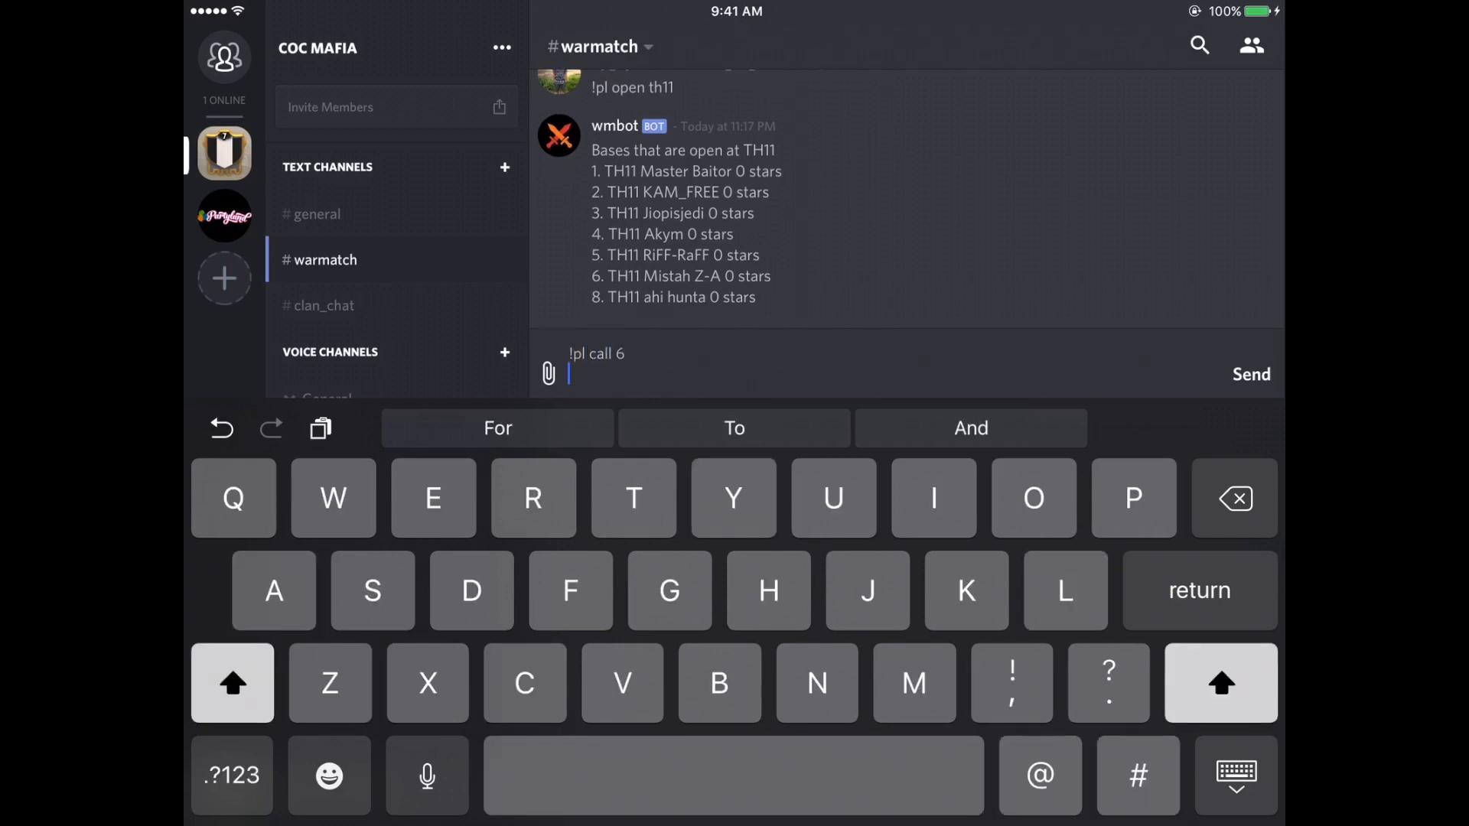
{"action": "left_click", "coordinate": [1250, 373]}
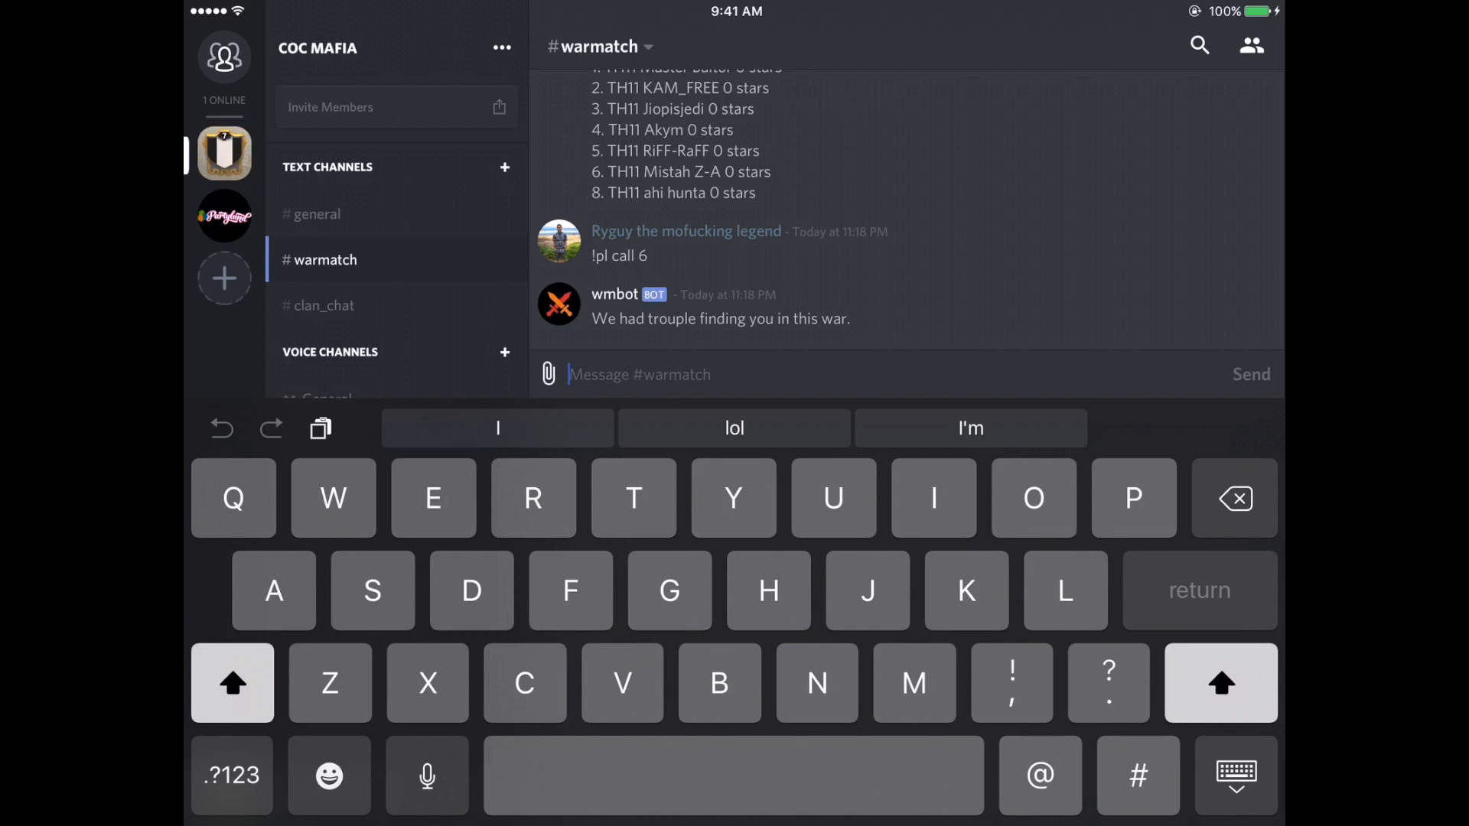
{"action": "left_click", "coordinate": [231, 776]}
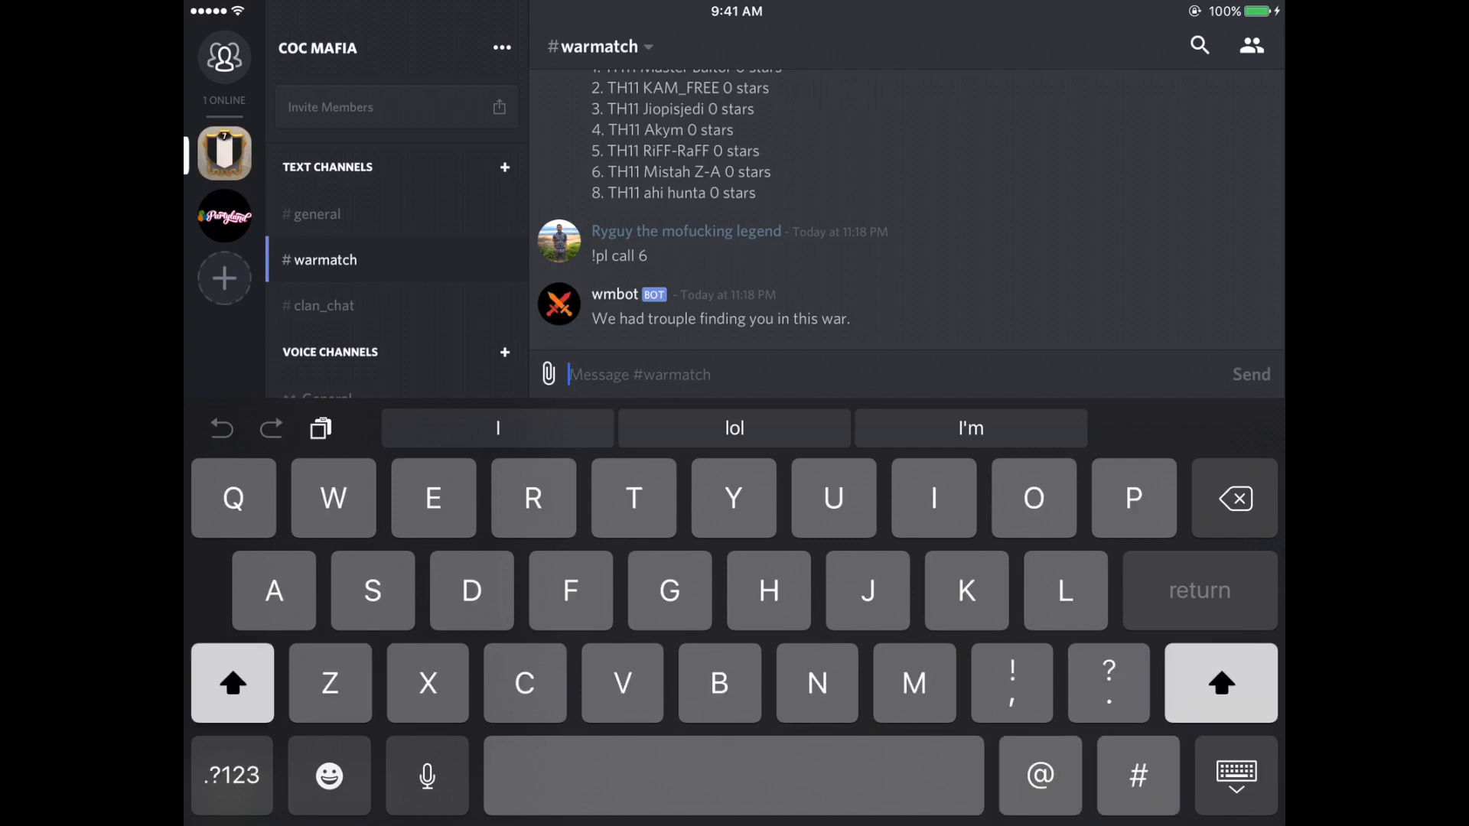
Send "!pl 4c6" so wmbot calls TH11 base 6 for member #4 for about 21 hours.
{"action": "type", "text": "!pl"}
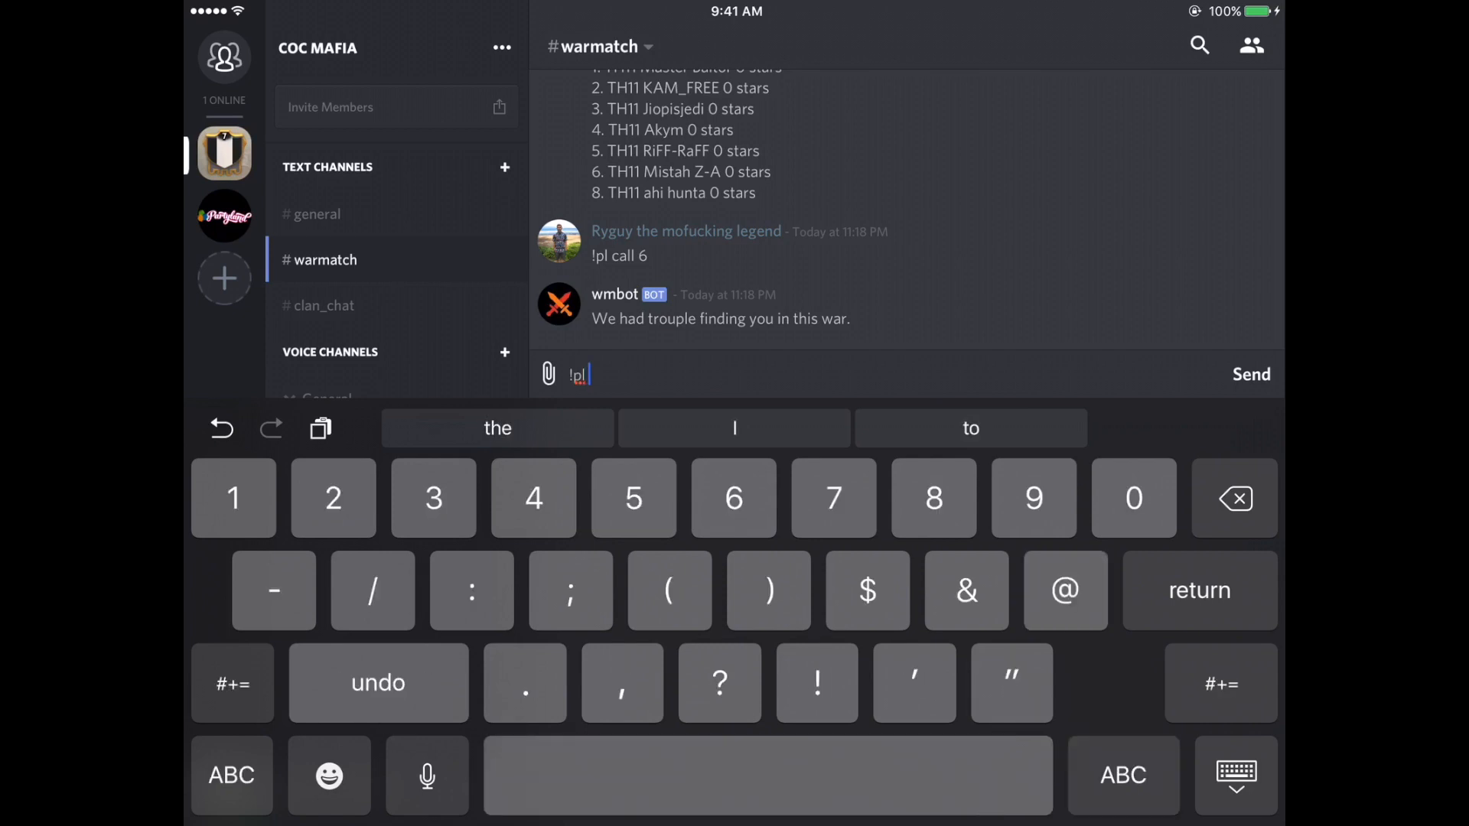
{"action": "type", "text": "4"}
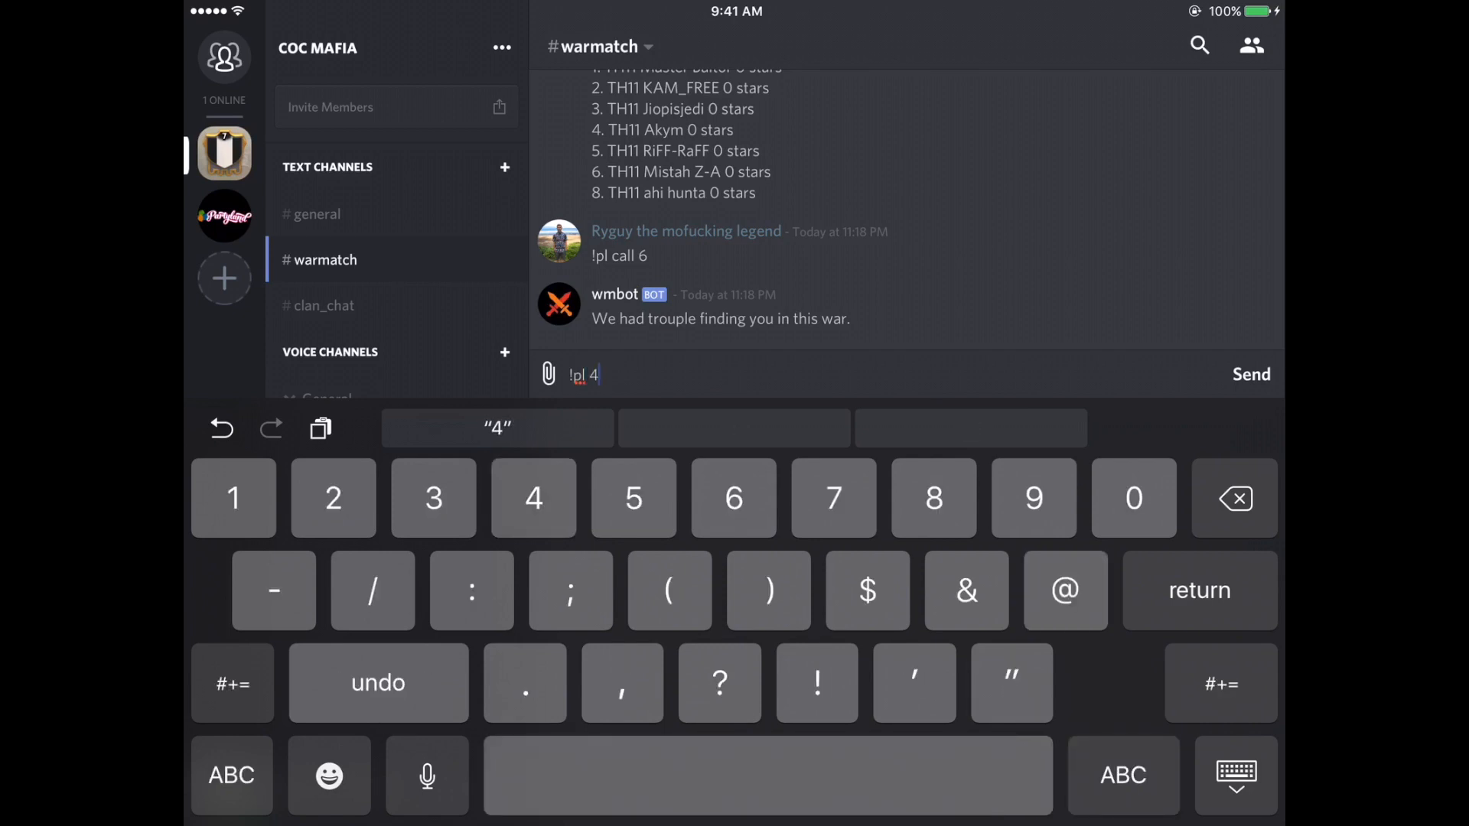
{"action": "type", "text": "c"}
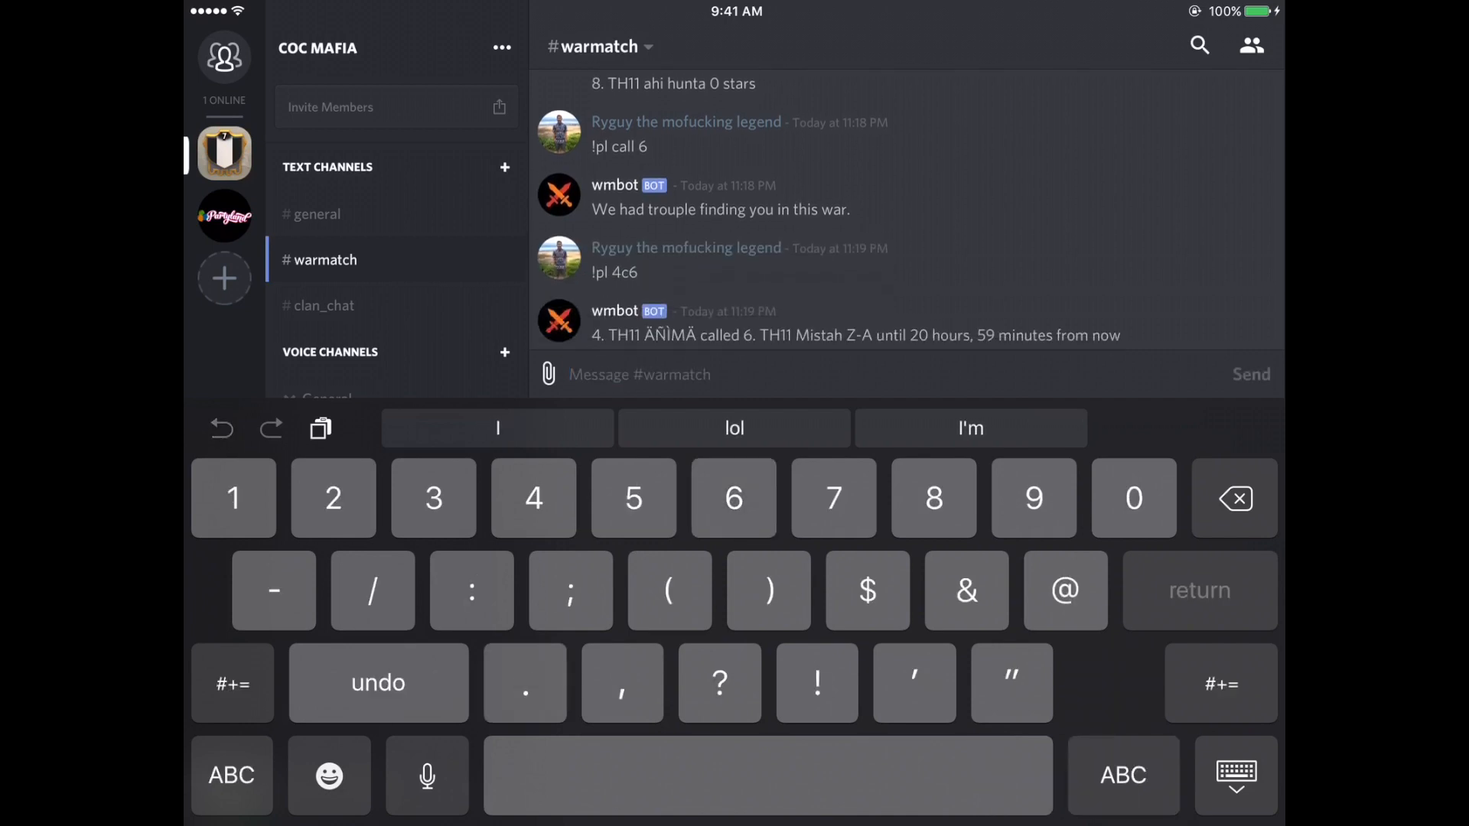
{"action": "scroll", "scroll_direction": "down", "scroll_amount": 3}
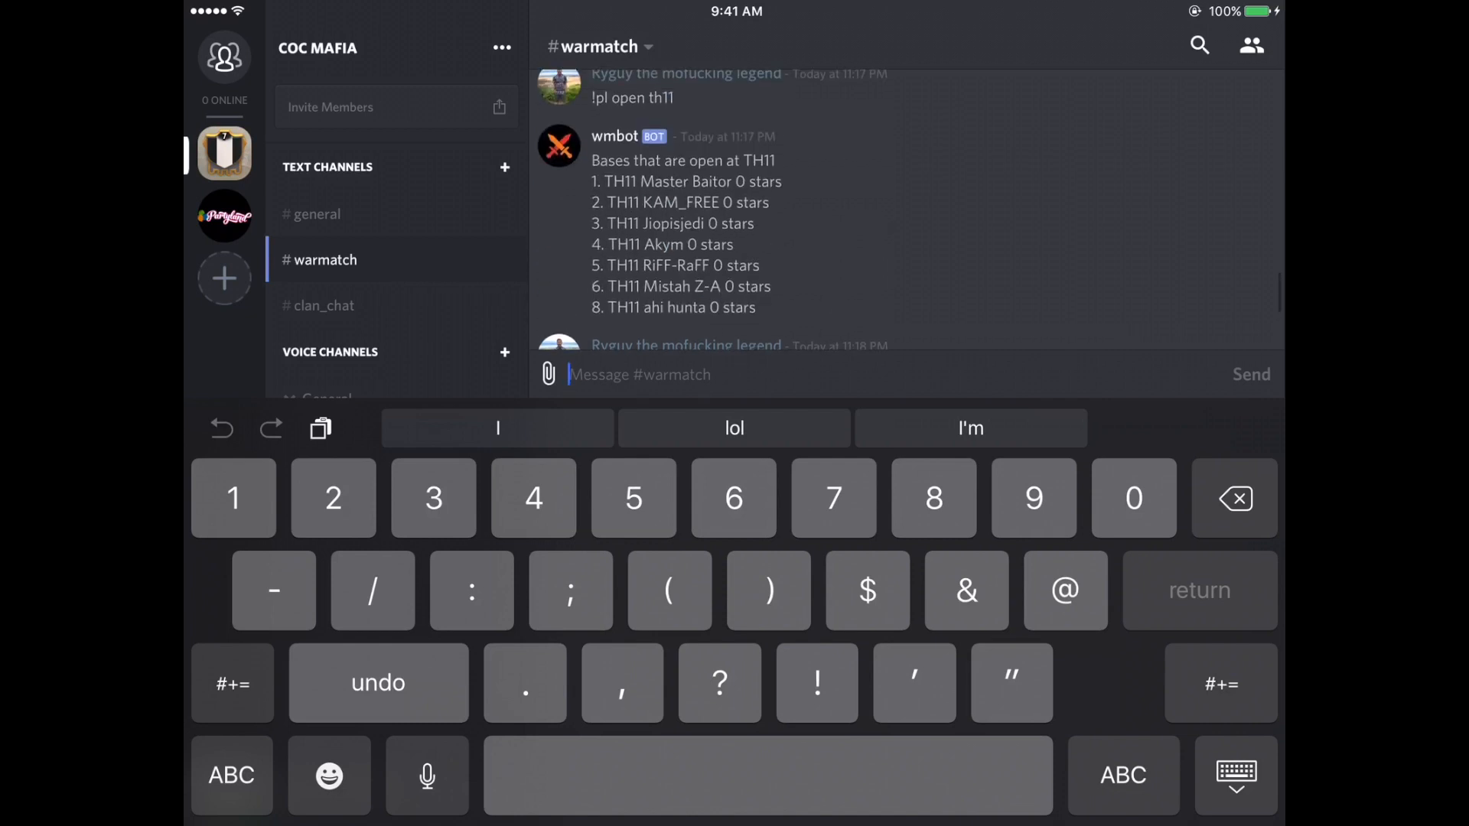
Scroll the chat around the sent "!pl cancel 6" to see wmbot's cancellation confirmation.
{"action": "scroll", "scroll_direction": "down", "scroll_amount": 3}
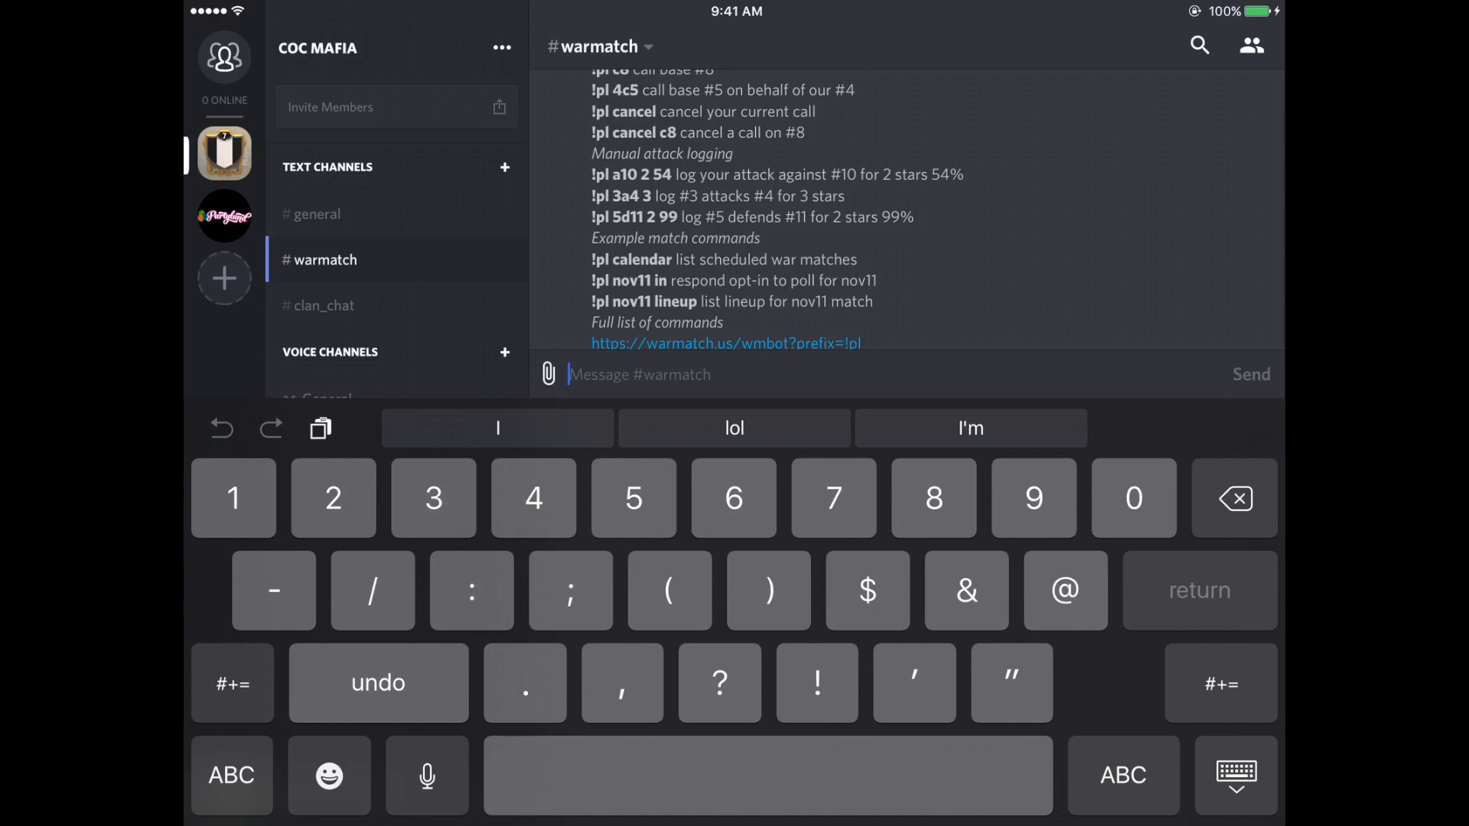
{"action": "scroll", "scroll_direction": "down", "scroll_amount": 3}
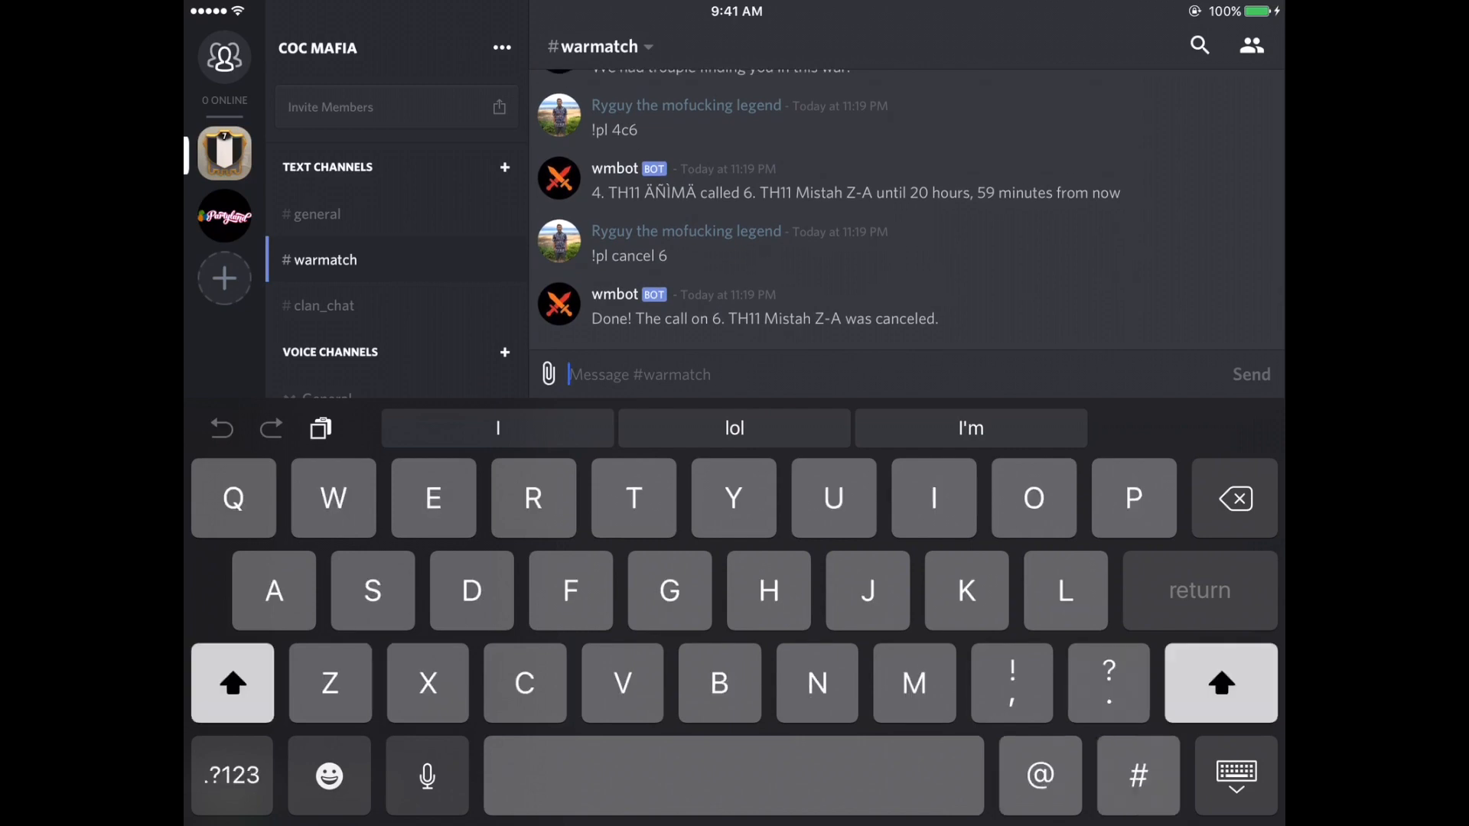
Enter the attack-log command "!pl 4a6 2 87" for member #4's 2-star 87% hit on base 6.
{"action": "left_click", "coordinate": [231, 774]}
{"action": "type", "text": "!"}
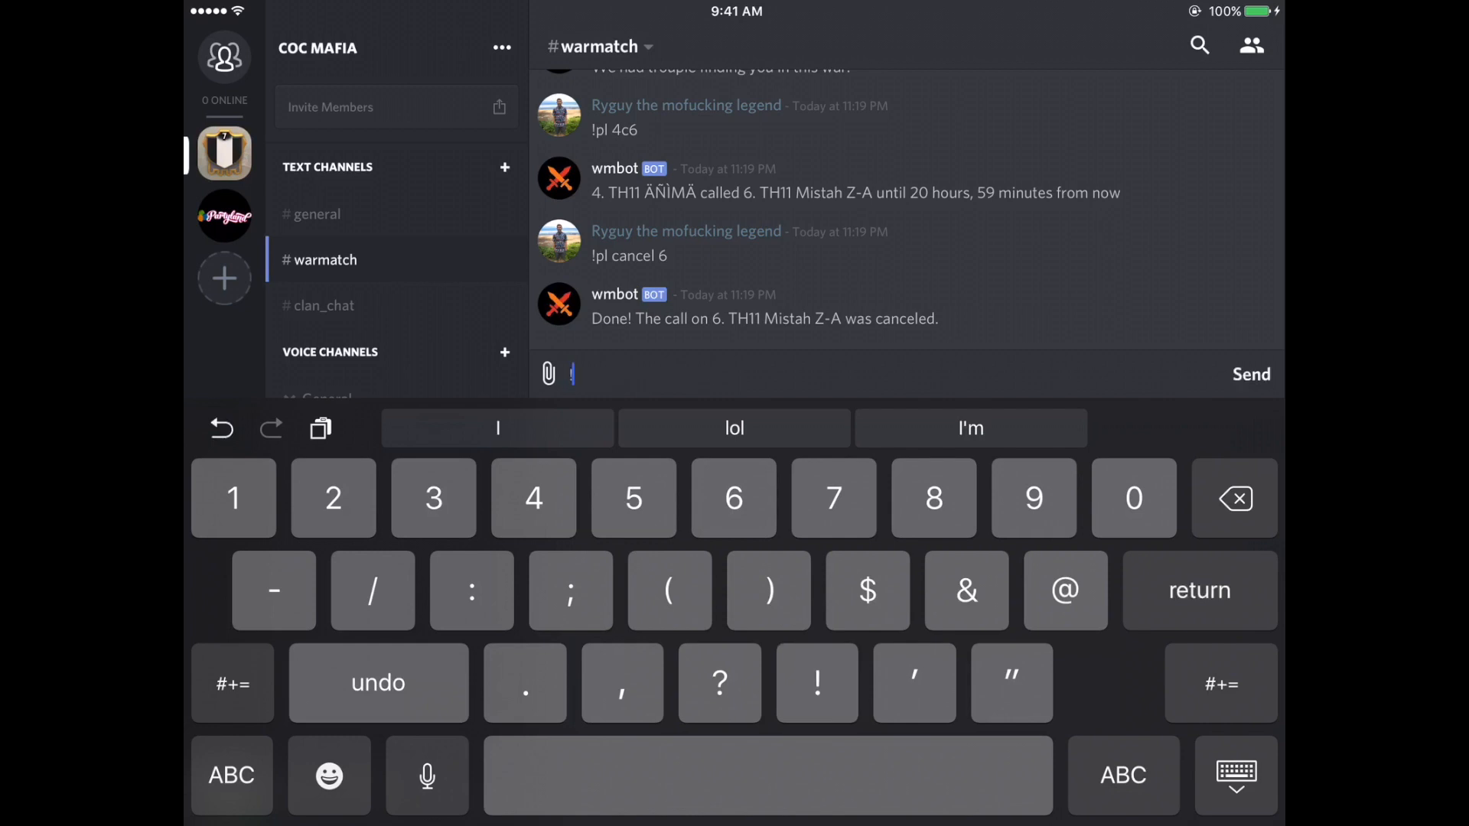
{"action": "left_click", "coordinate": [231, 774]}
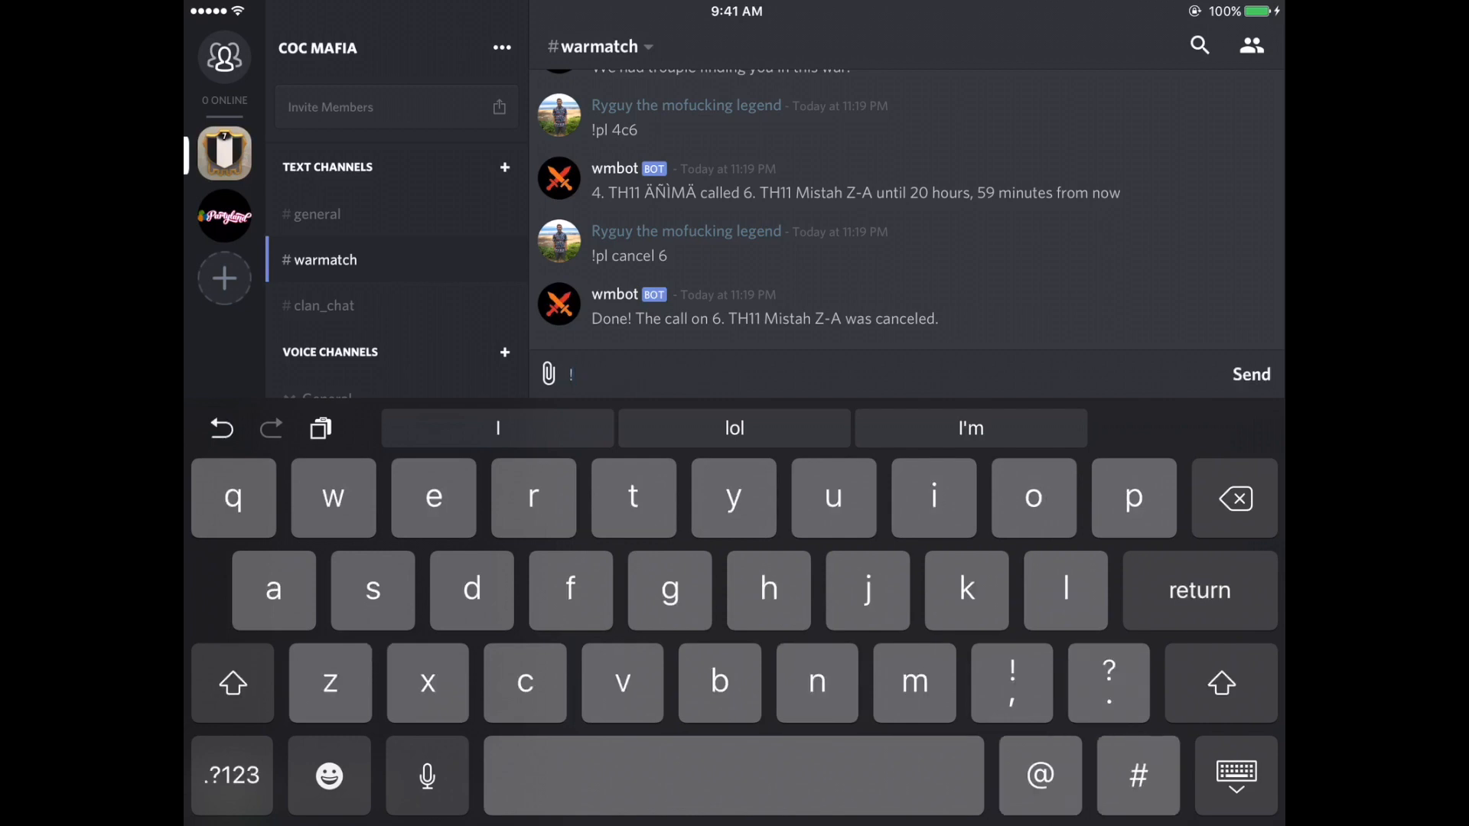
{"action": "type", "text": "!pl"}
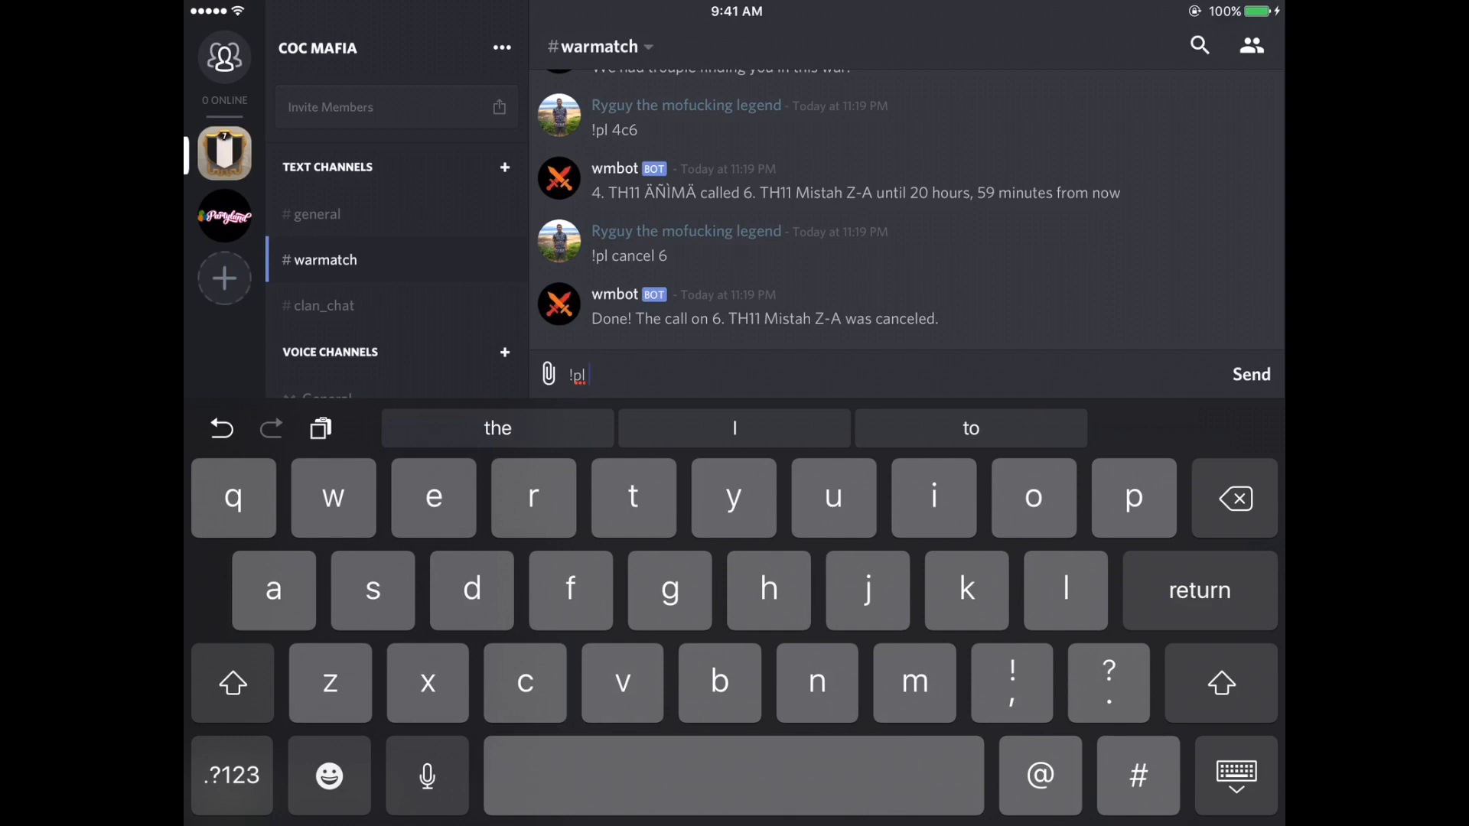
{"action": "type", "text": "4"}
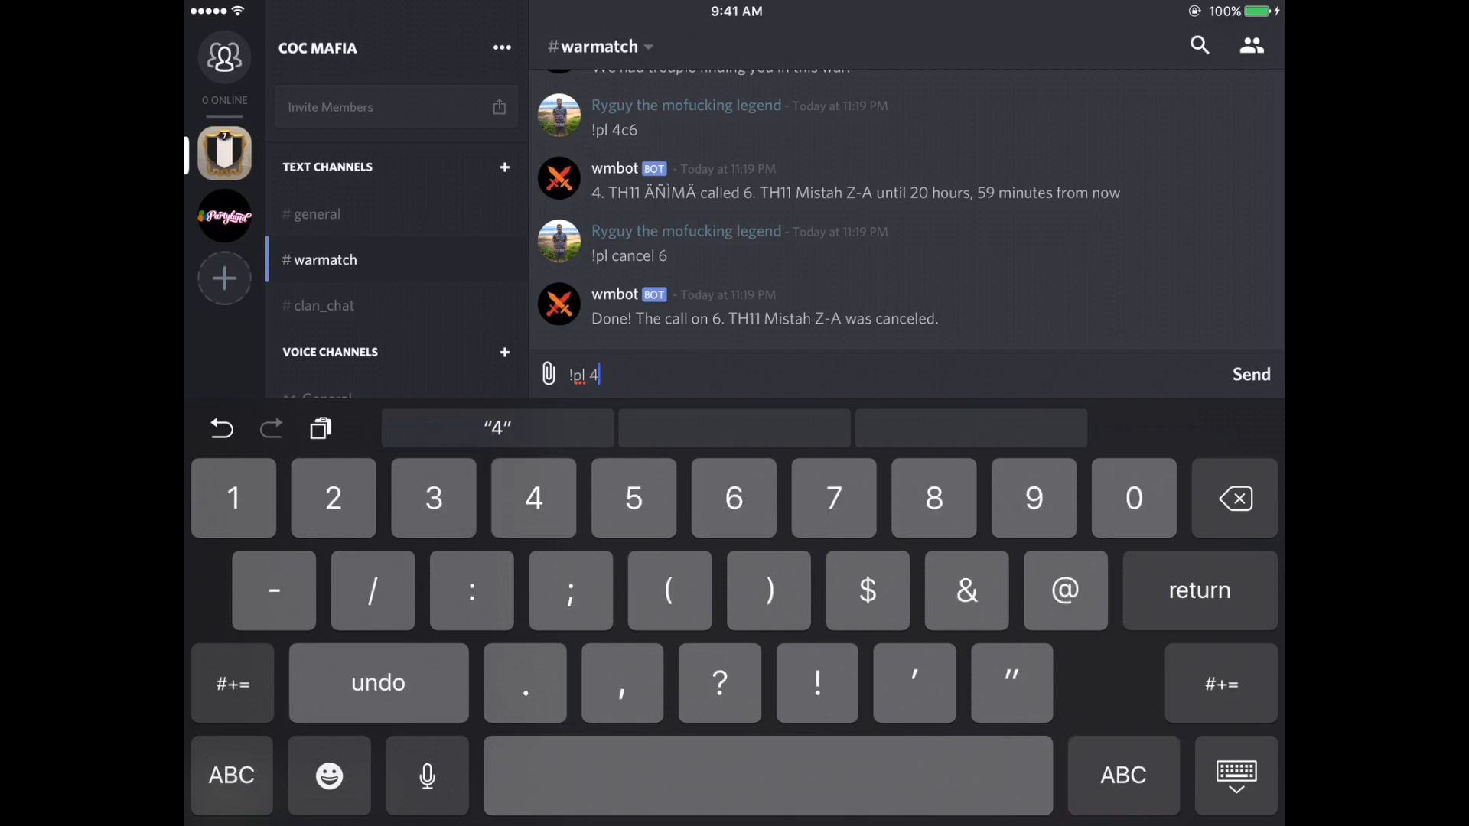
{"action": "type", "text": "a"}
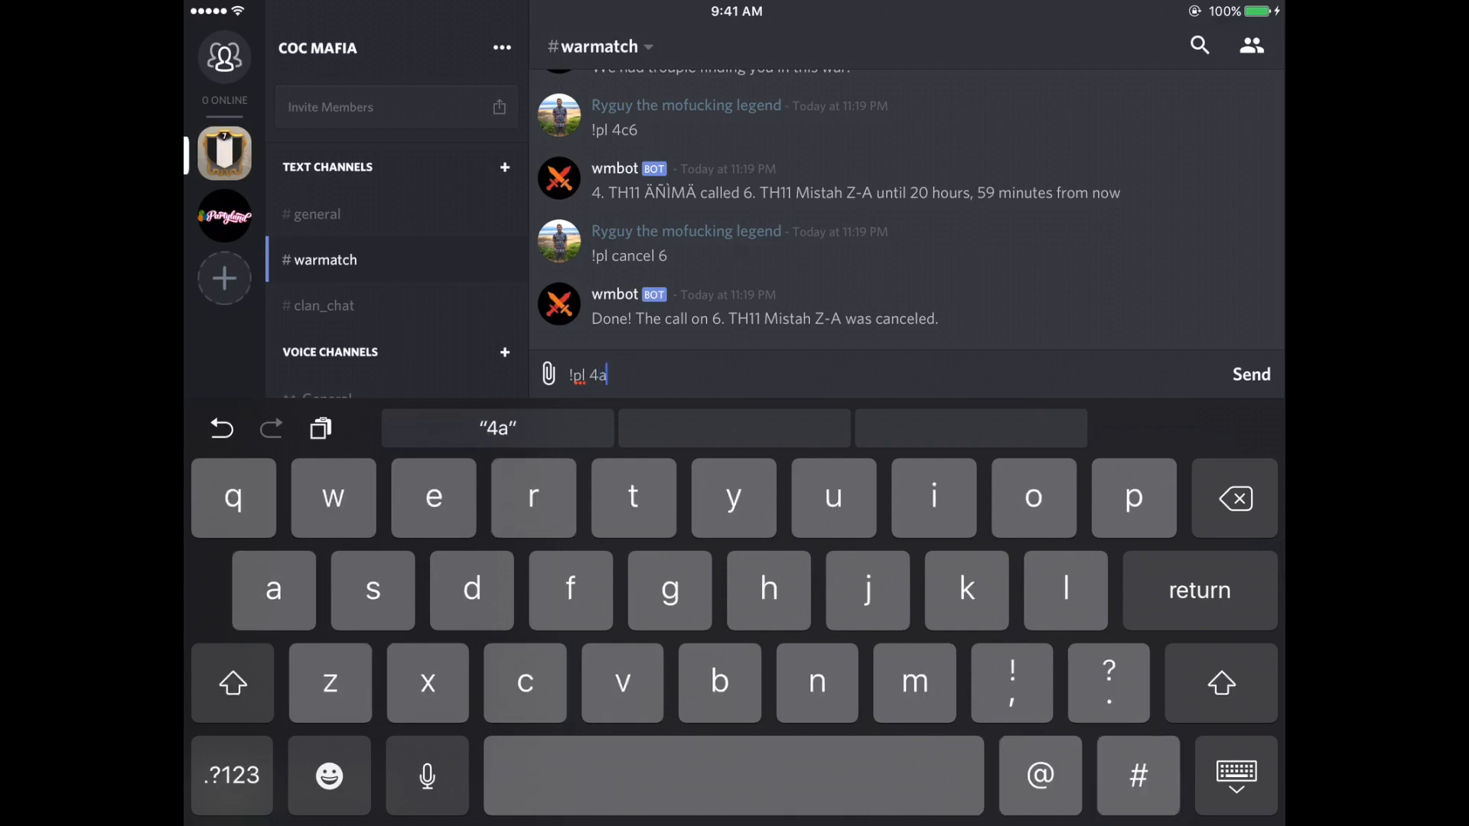
{"action": "type", "text": "6 2"}
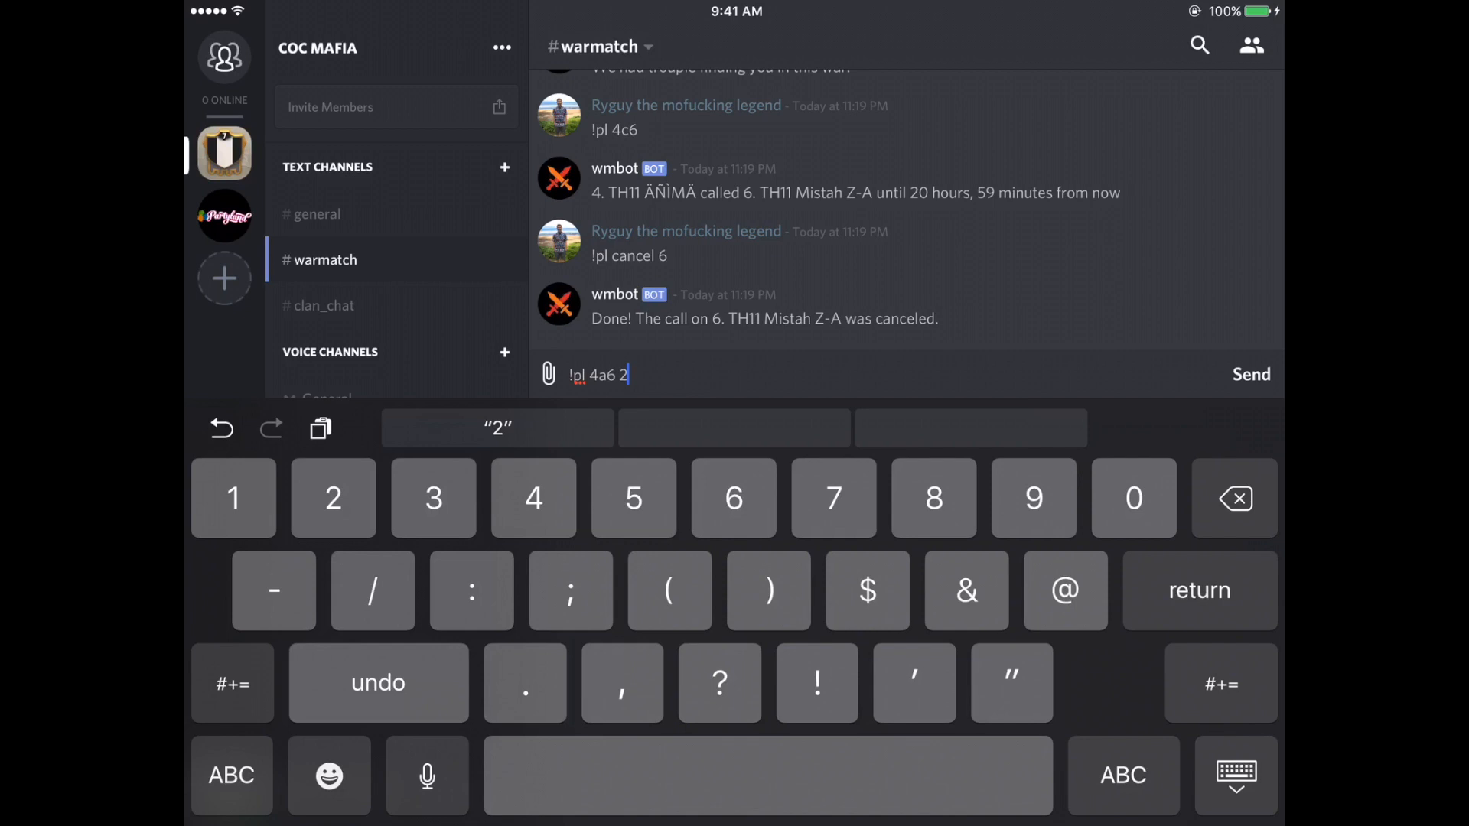
{"action": "type", "text": "8"}
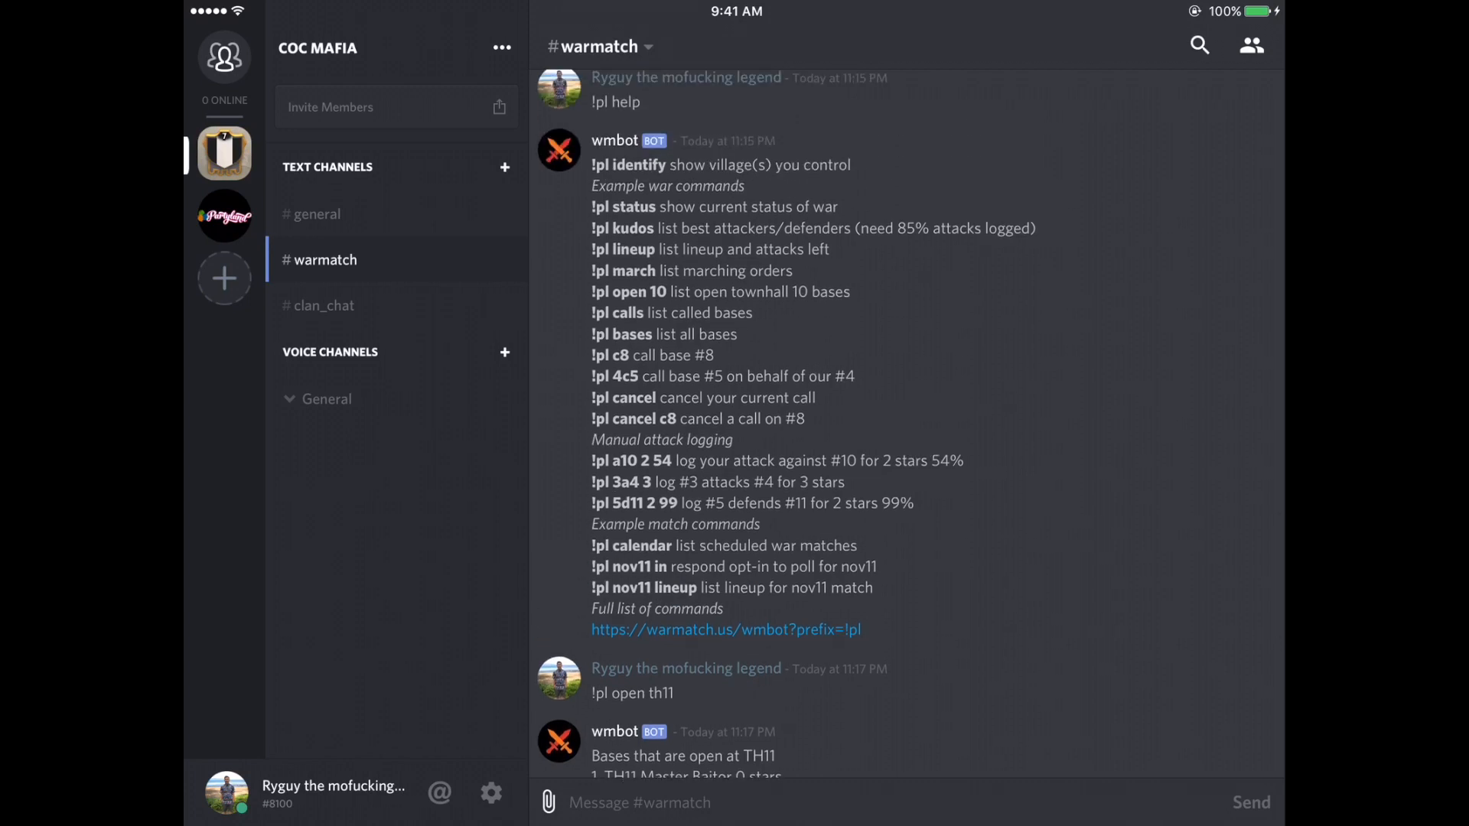
{"action": "left_click", "coordinate": [491, 794]}
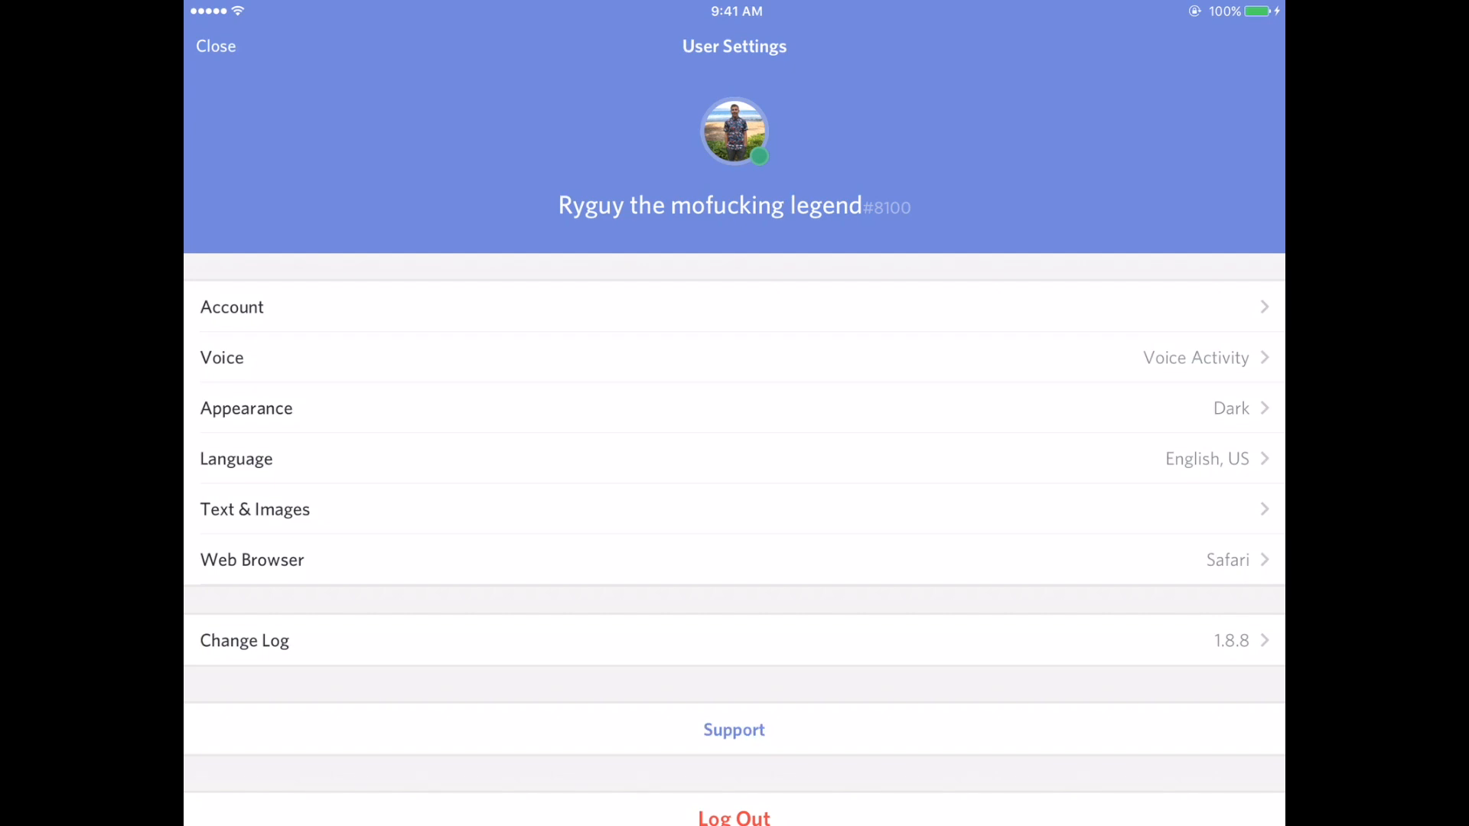
{"action": "left_click", "coordinate": [216, 44]}
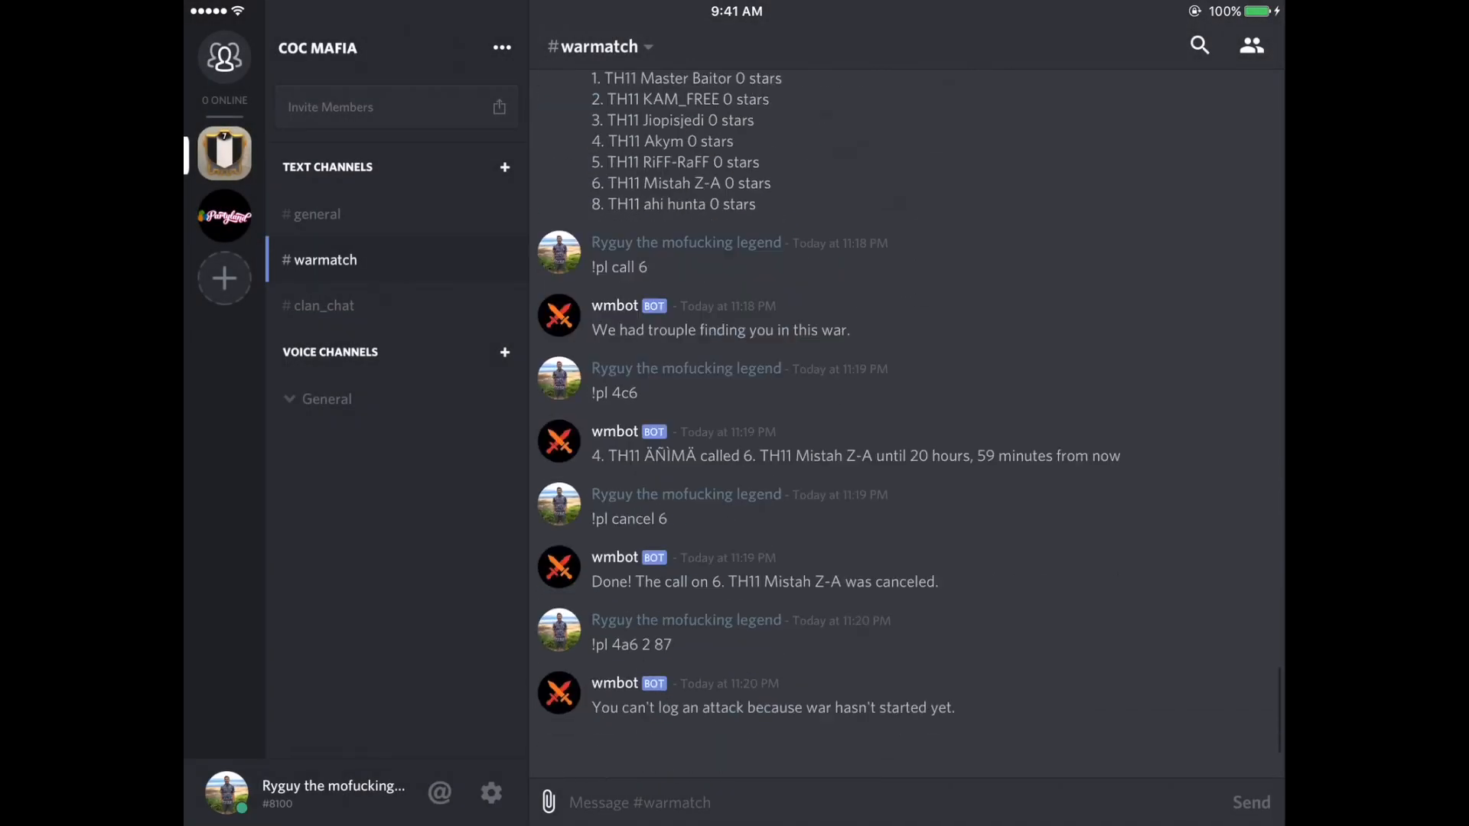
{"action": "scroll", "scroll_direction": "down", "scroll_amount": 3}
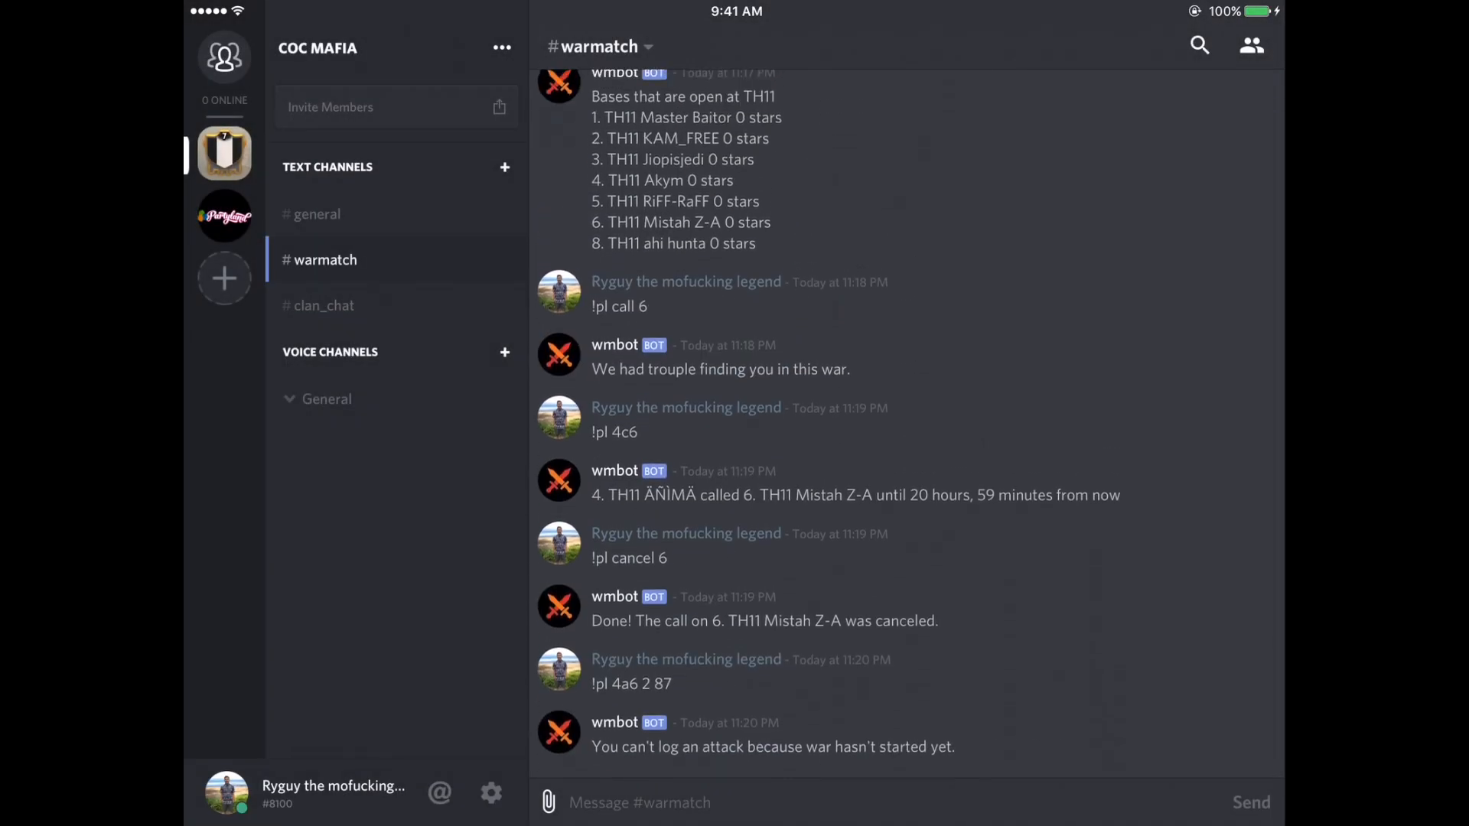